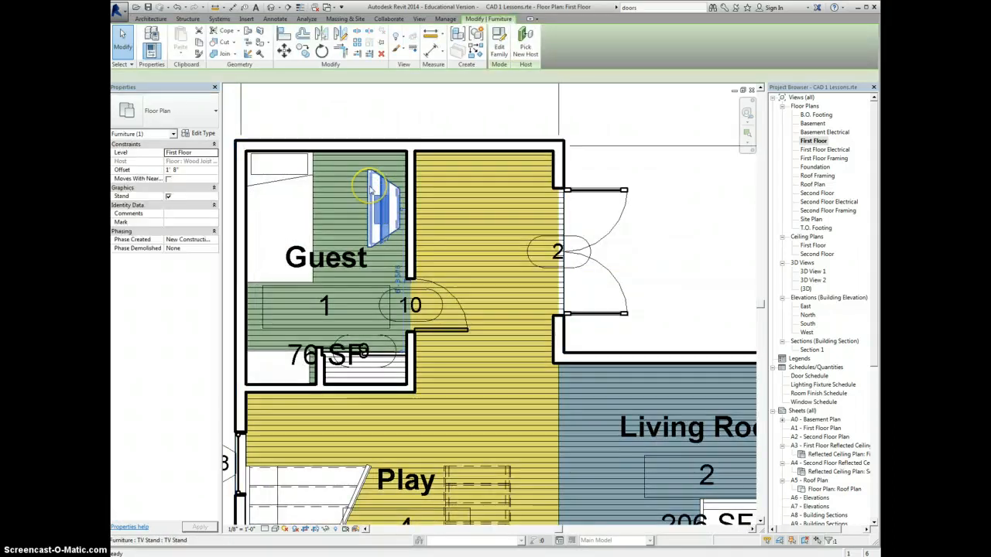
Switch to the Architecture building-element tools from the TV stand.
click(372, 194)
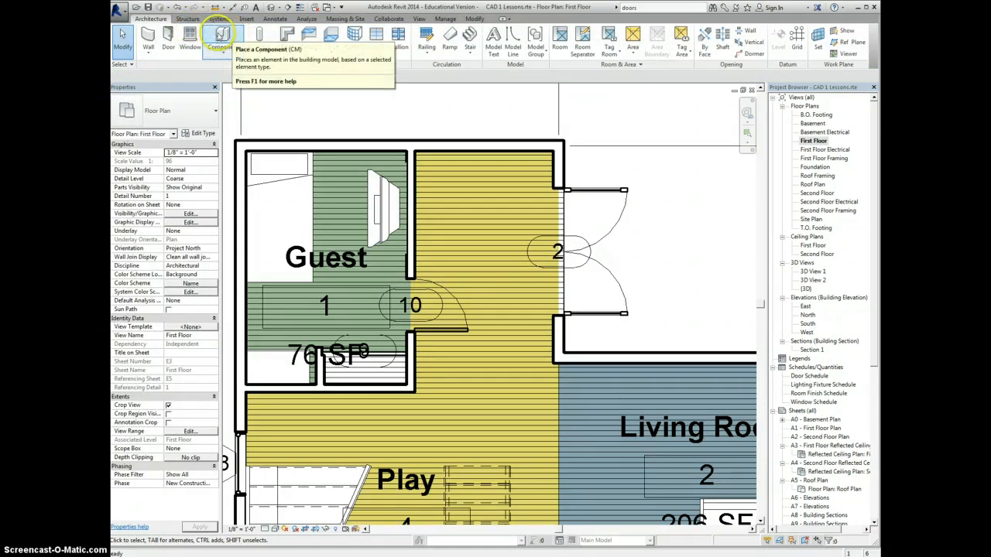
Start Place a Component and bring up the Load Family dialog.
click(220, 39)
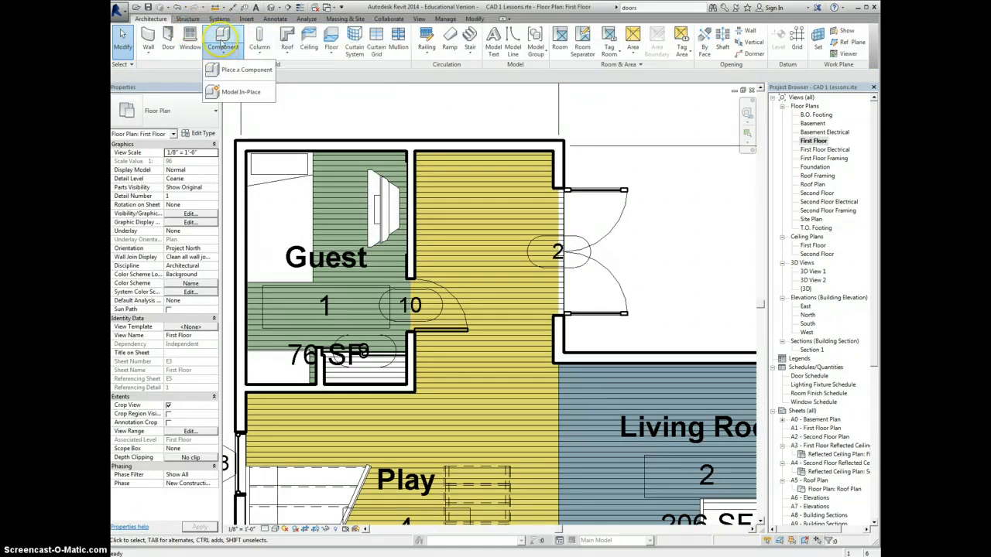
click(241, 68)
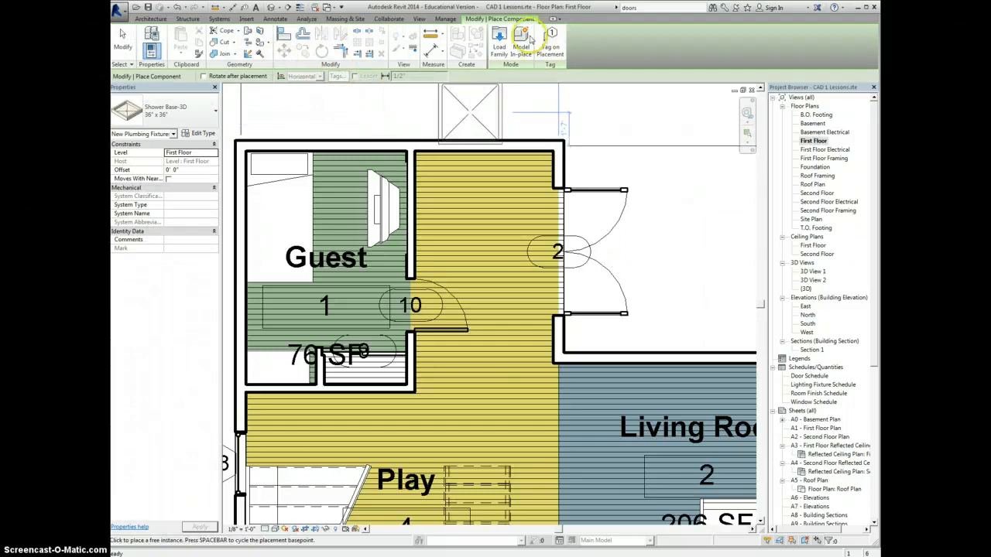
mouse_move(521, 38)
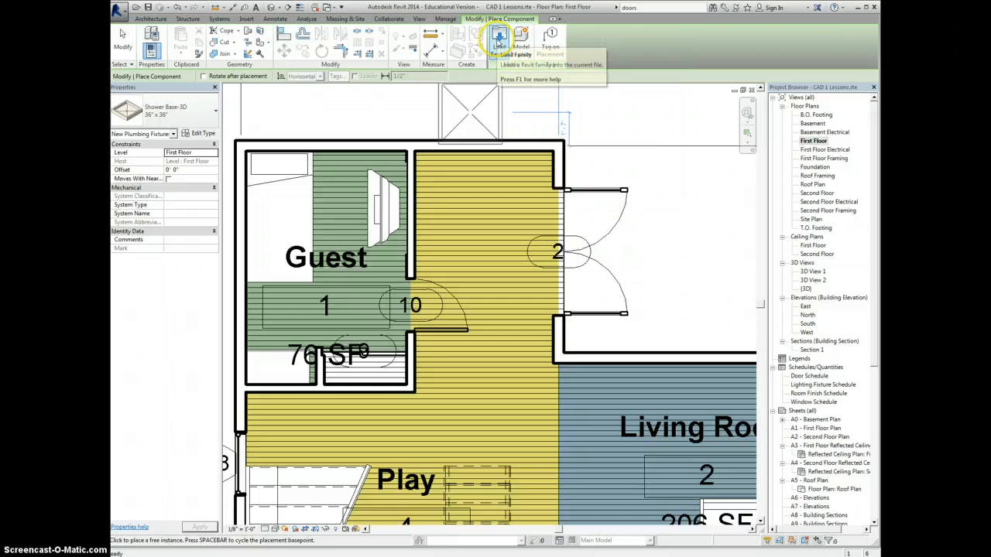
click(495, 35)
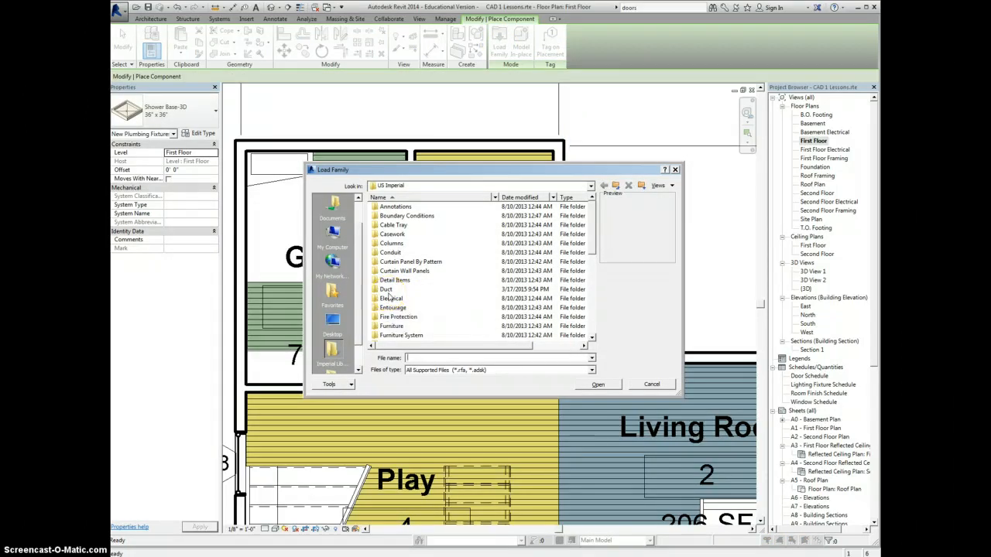
mouse_move(390, 297)
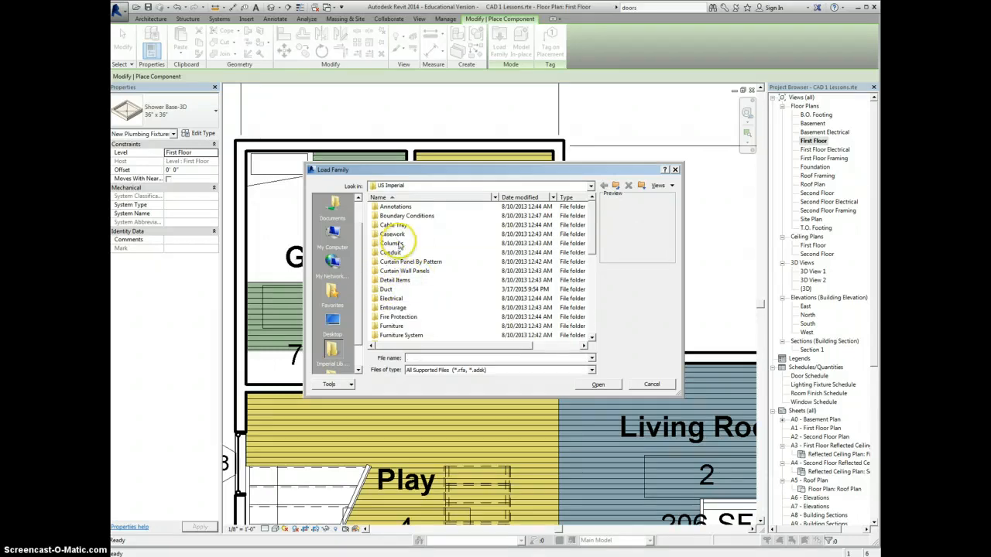
Browse Casework > Base Cabinets and preview the corner and other base cabinet families.
double_click(392, 234)
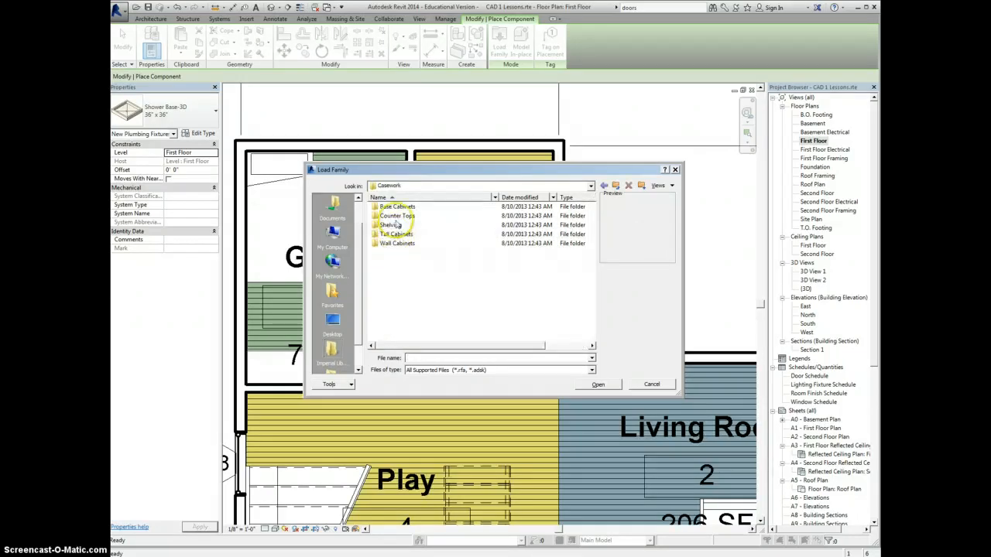
double_click(393, 206)
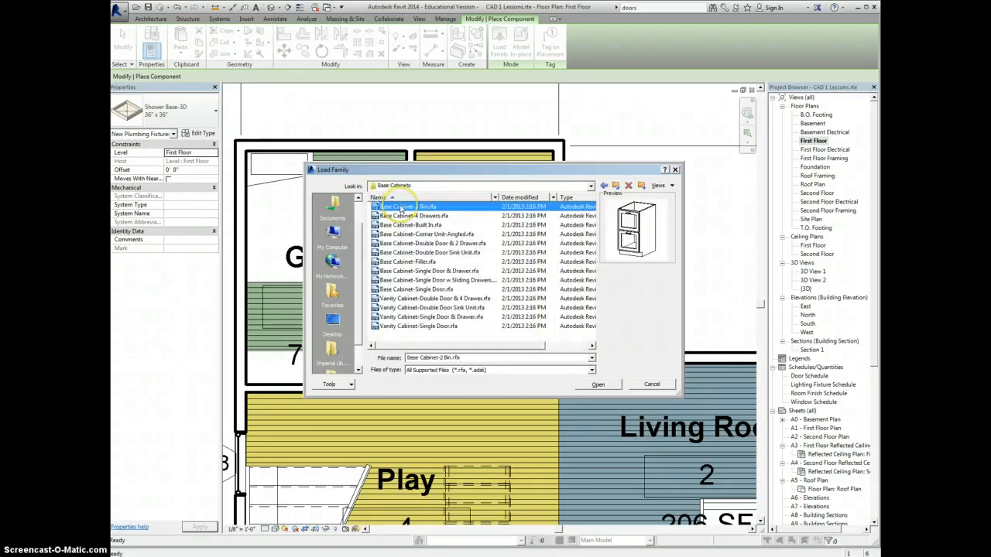
click(424, 234)
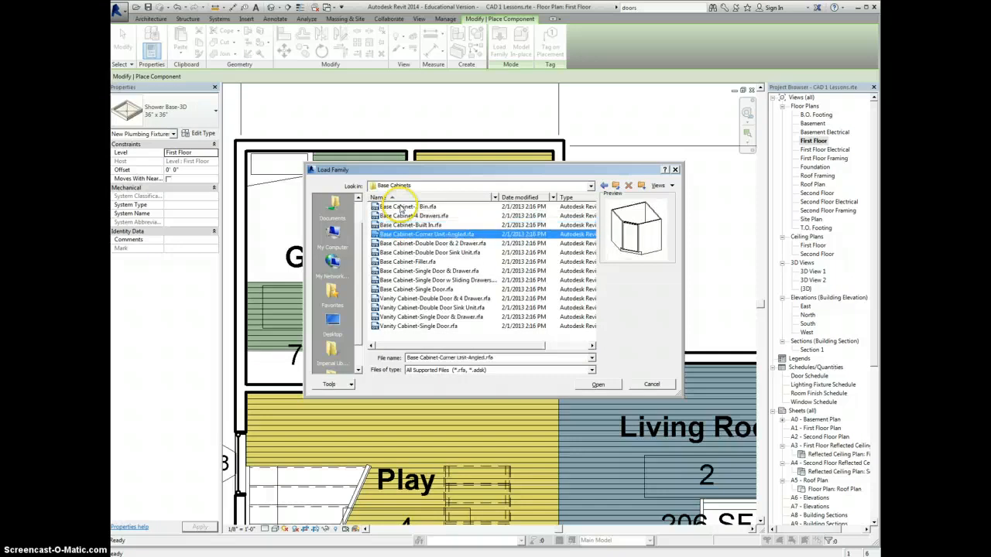
click(427, 290)
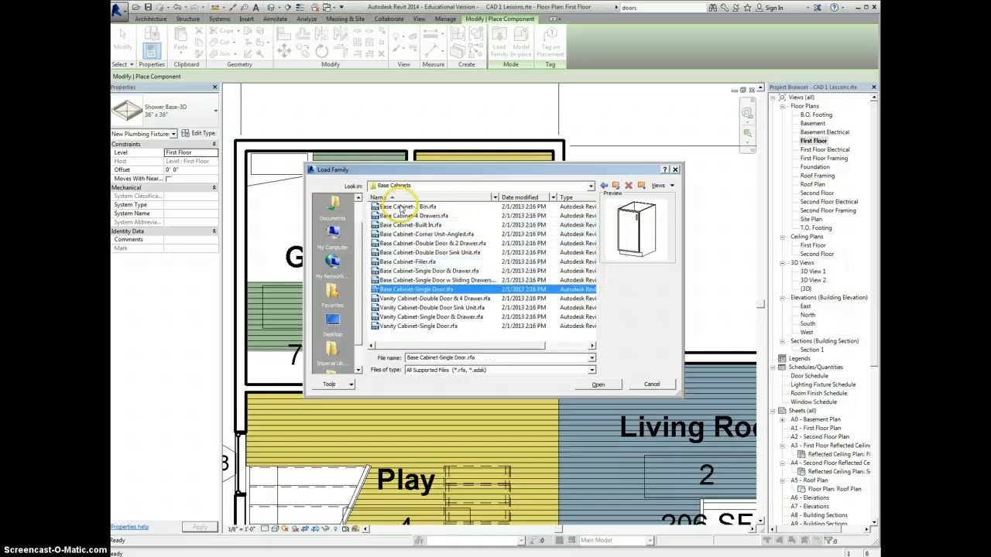
click(428, 327)
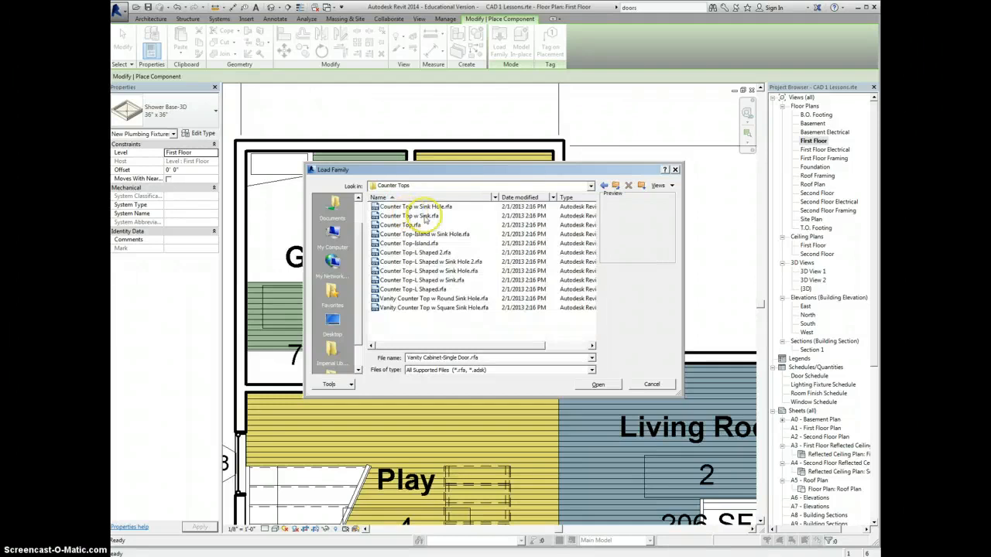
Preview the plain and L-shaped sink-hole counter tops, then move to Shelving.
click(404, 224)
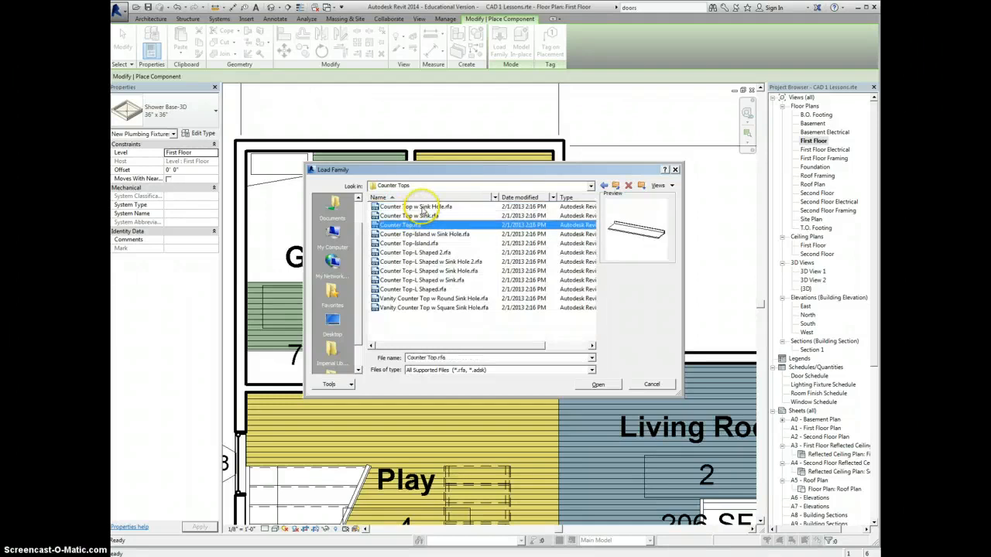
click(421, 280)
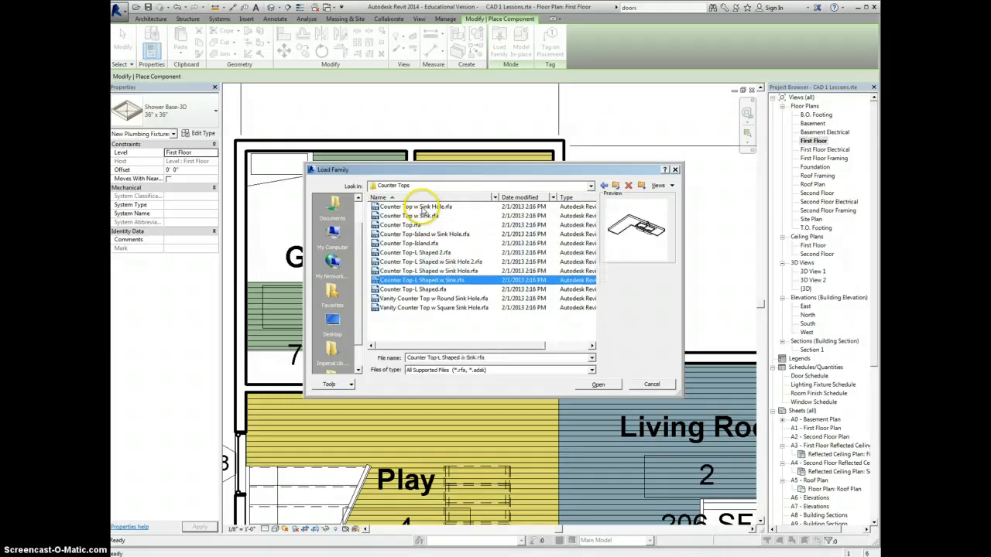
click(433, 308)
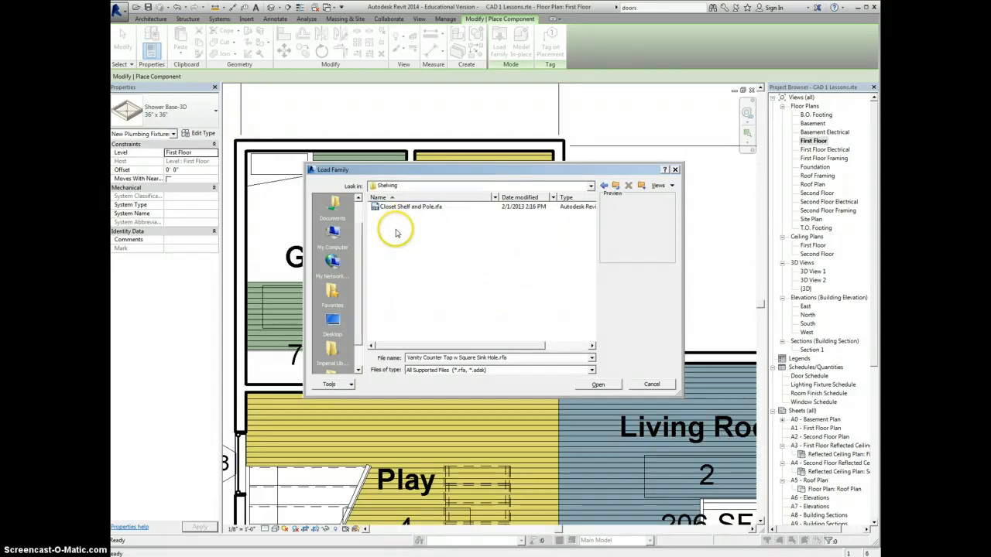
Preview the Closet Shelf and Pole and double door tall cabinet families.
click(411, 207)
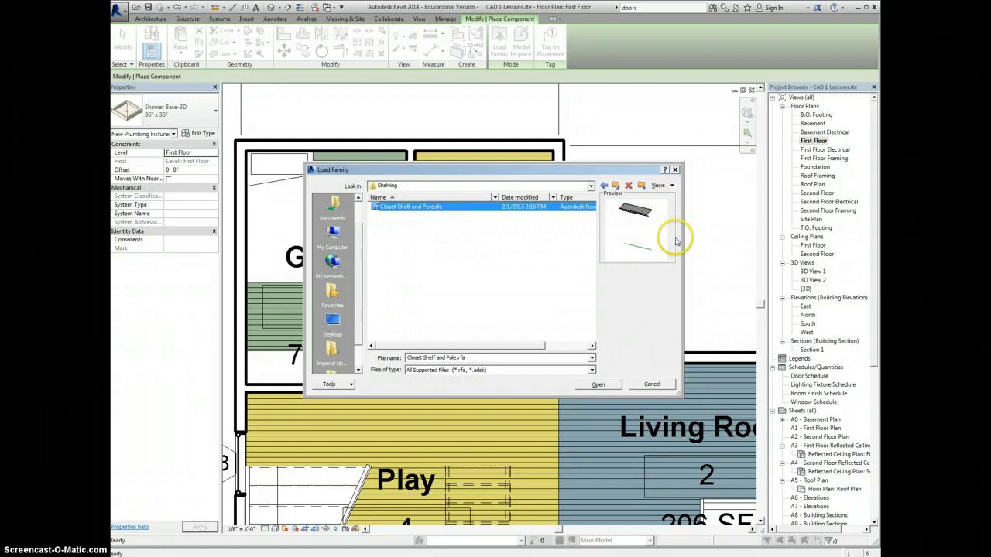
mouse_move(650, 224)
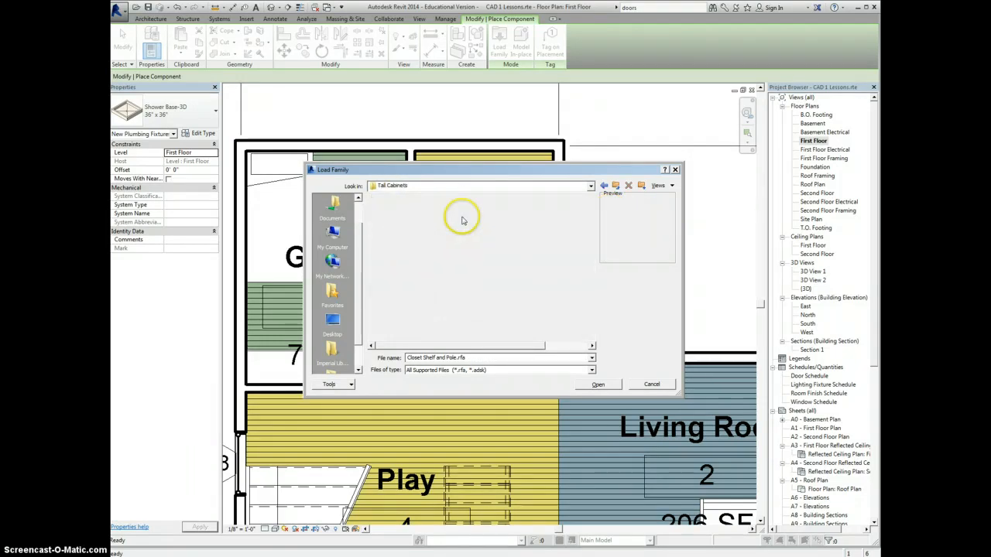
click(418, 216)
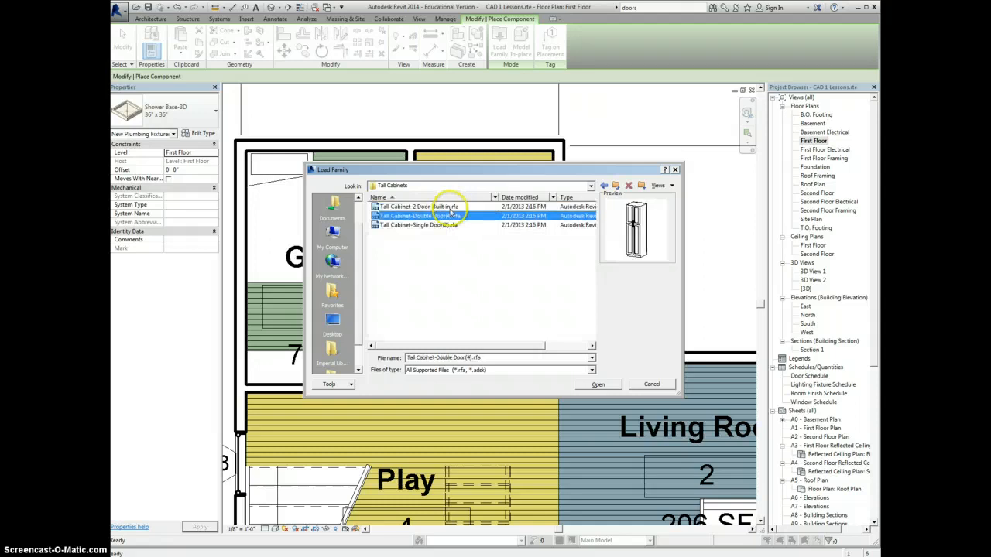
click(426, 207)
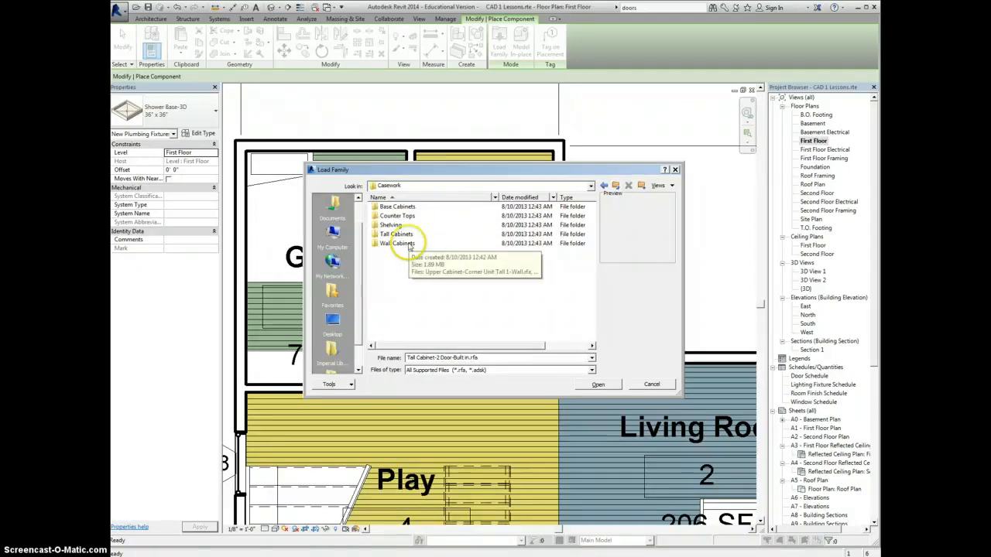
Browse Tall and Wall Cabinets, then return to the US Imperial library root.
double_click(397, 234)
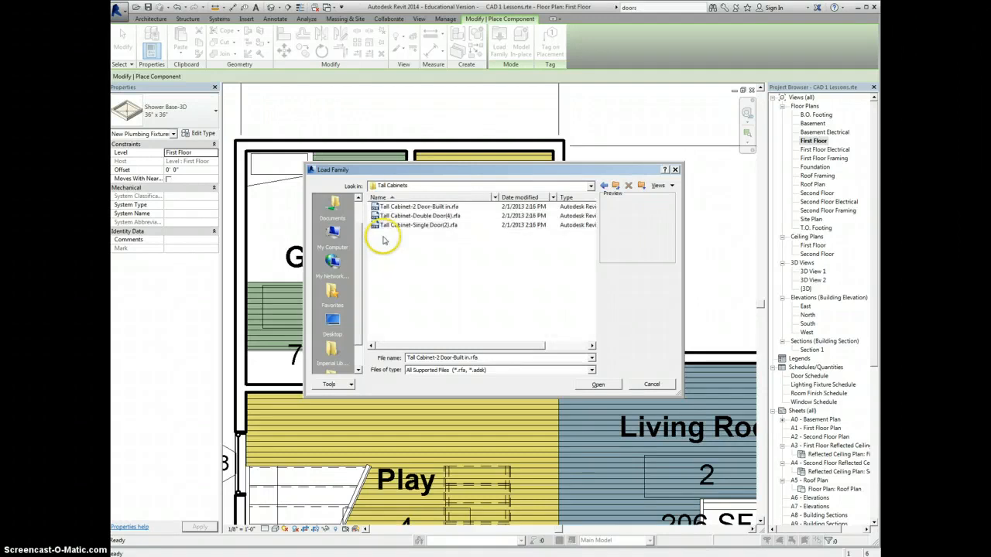
click(418, 208)
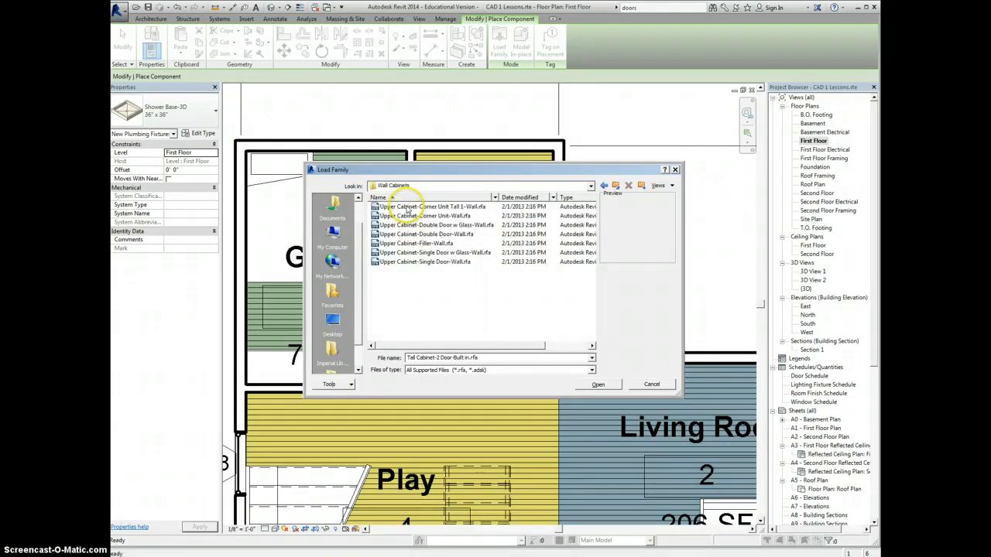
click(423, 243)
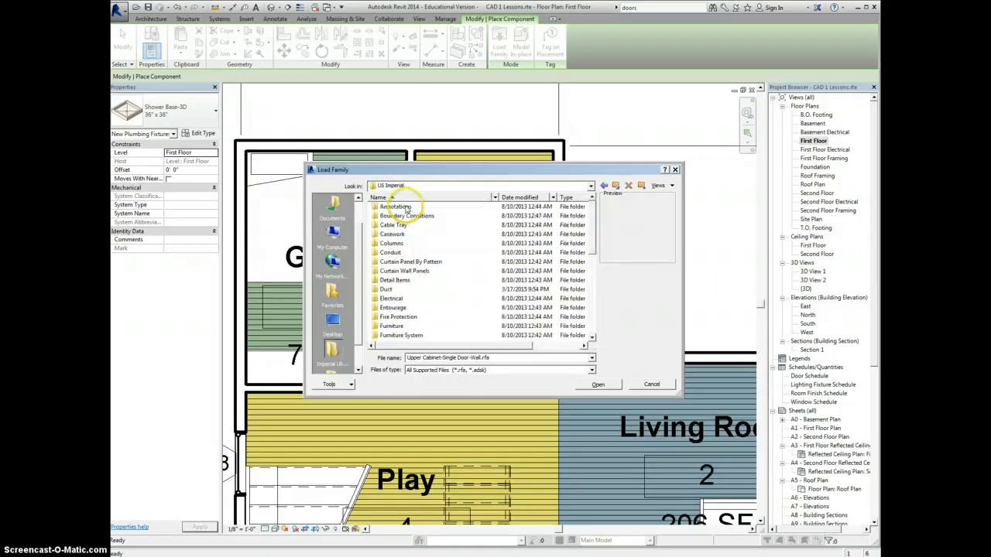
Preview the Furniture mirror, TV stand, oval dining table and night stand families.
double_click(394, 325)
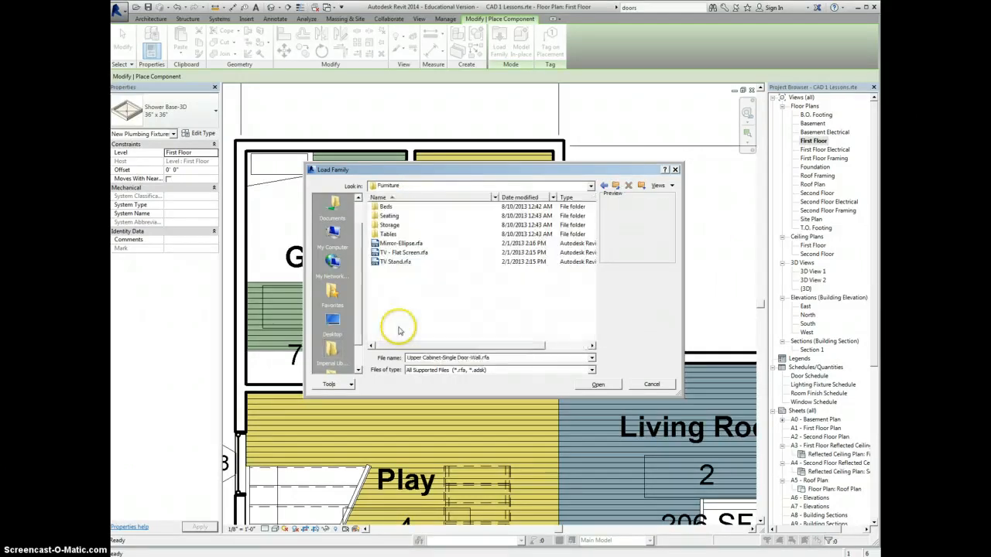
click(396, 243)
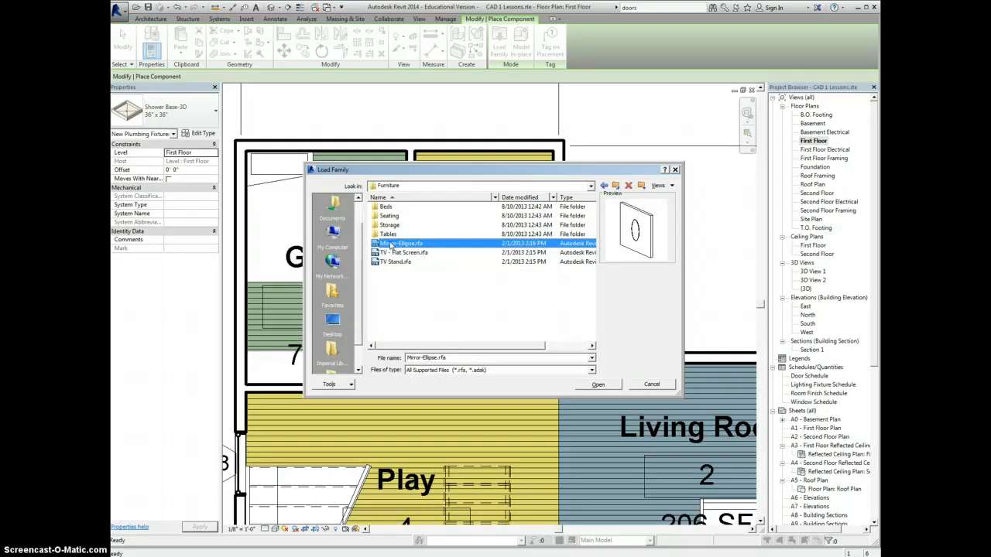
click(400, 262)
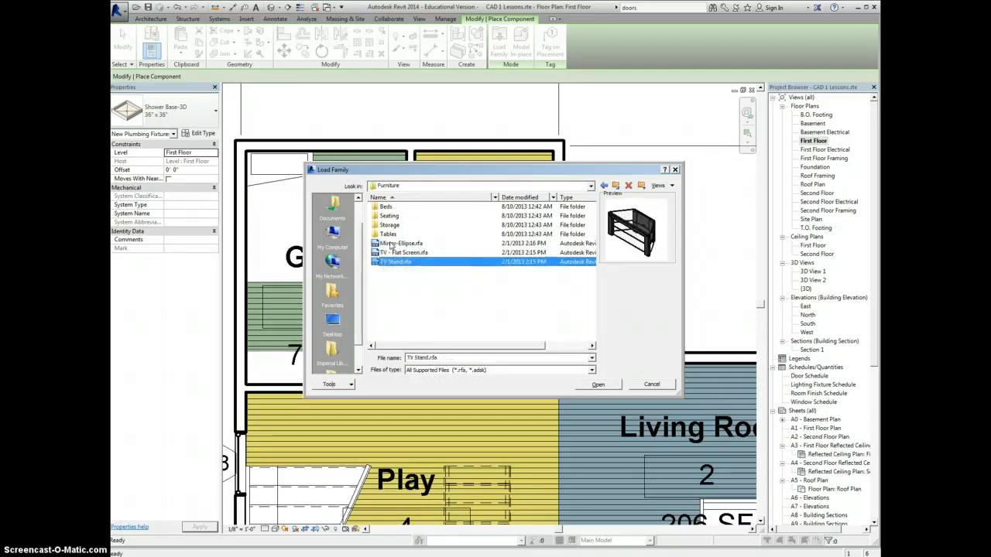
double_click(393, 233)
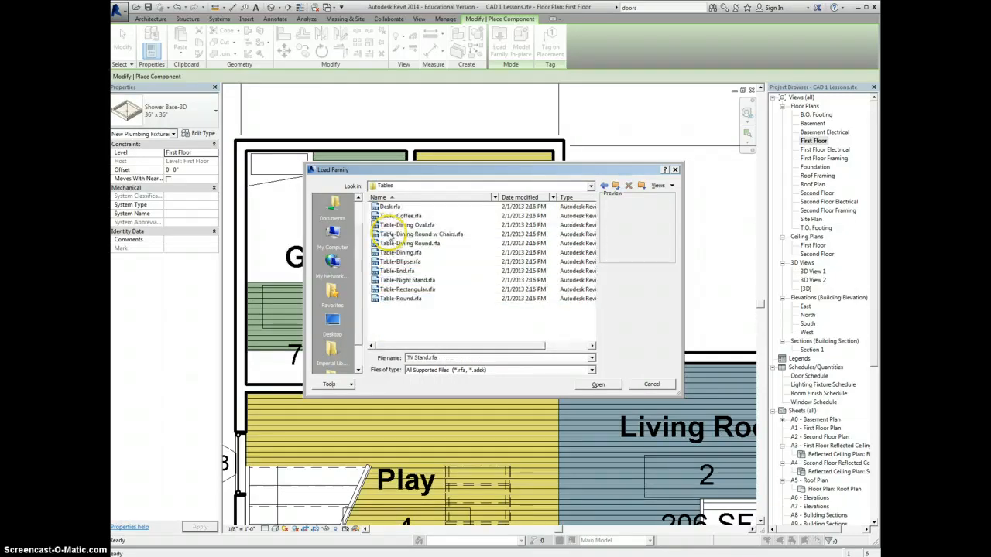
click(401, 225)
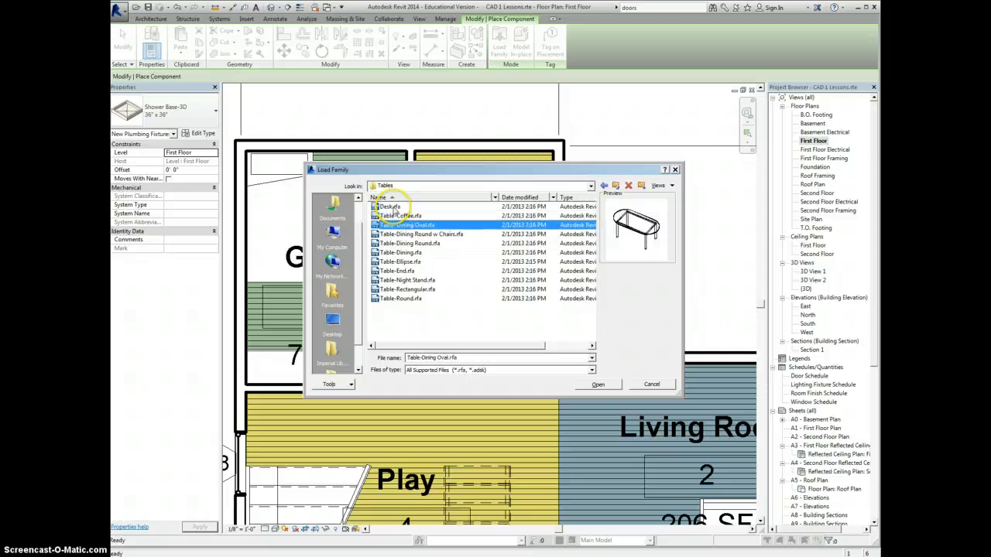
click(406, 280)
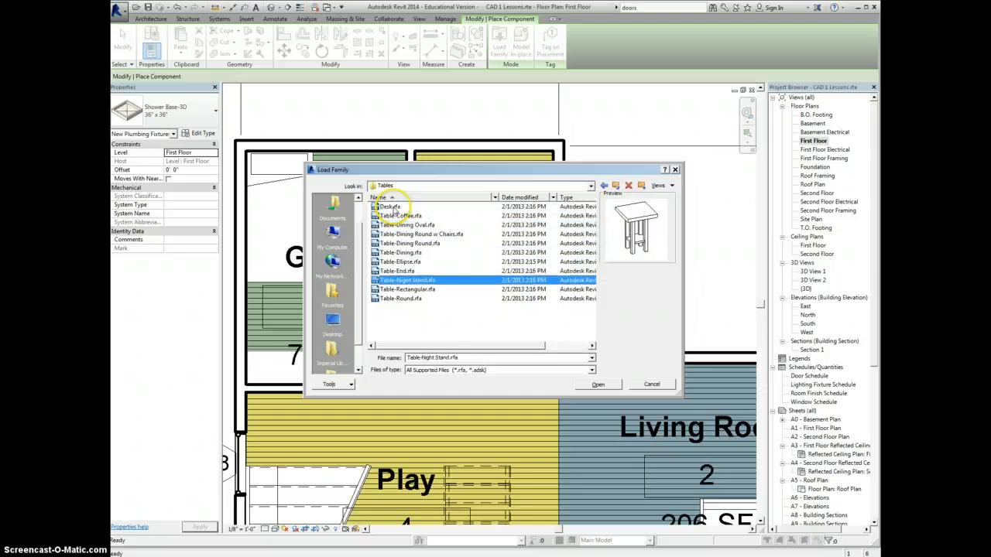
click(604, 186)
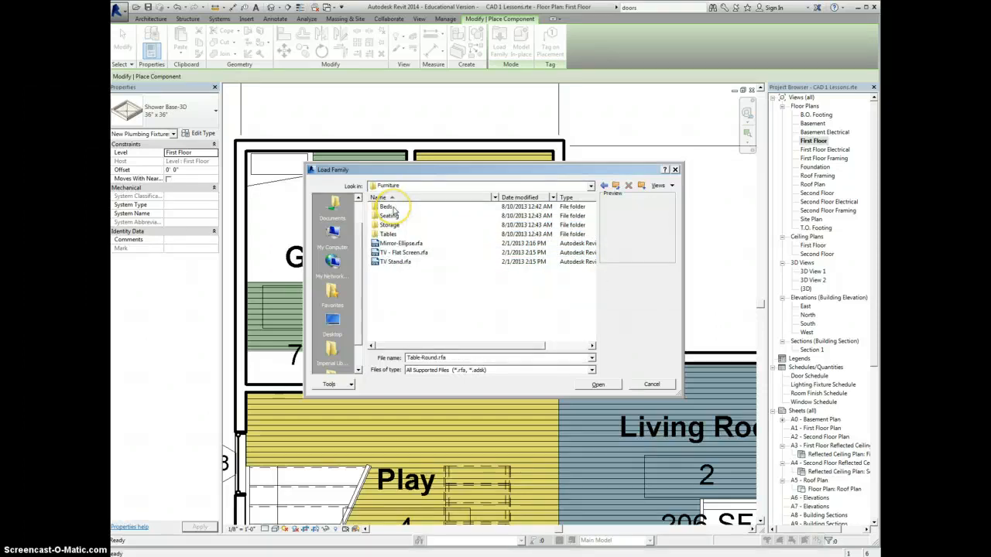
Preview the Seating task chair, then back out to the US Imperial library.
double_click(387, 206)
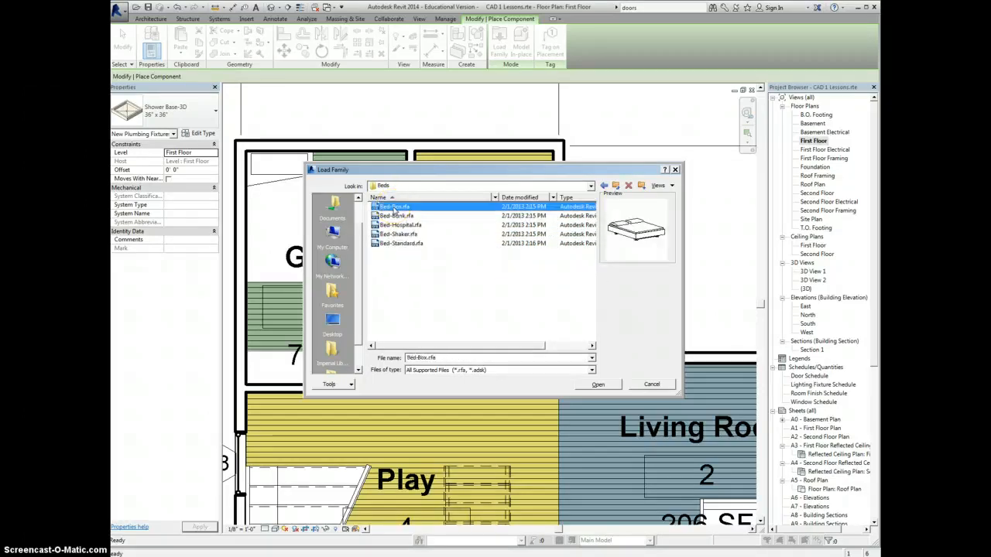
click(398, 243)
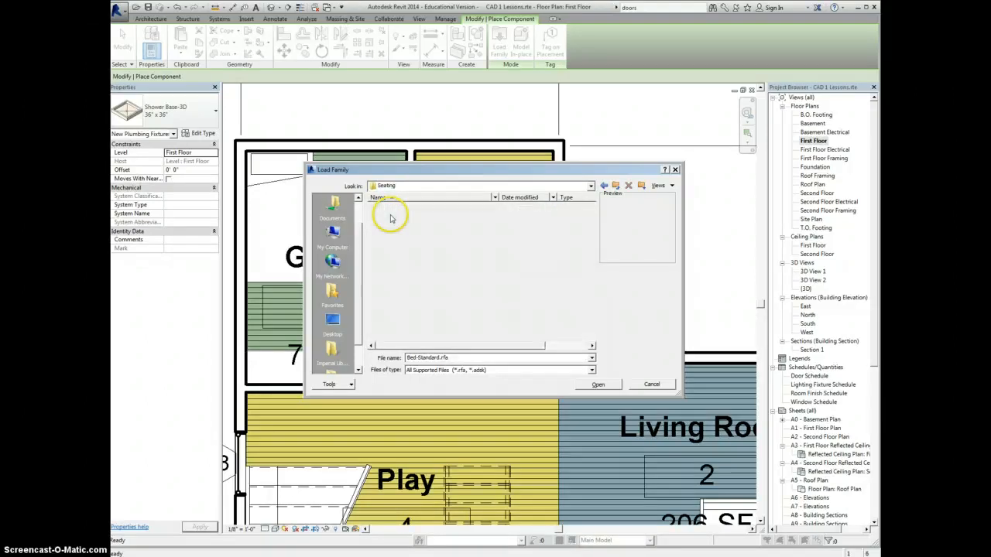
click(399, 224)
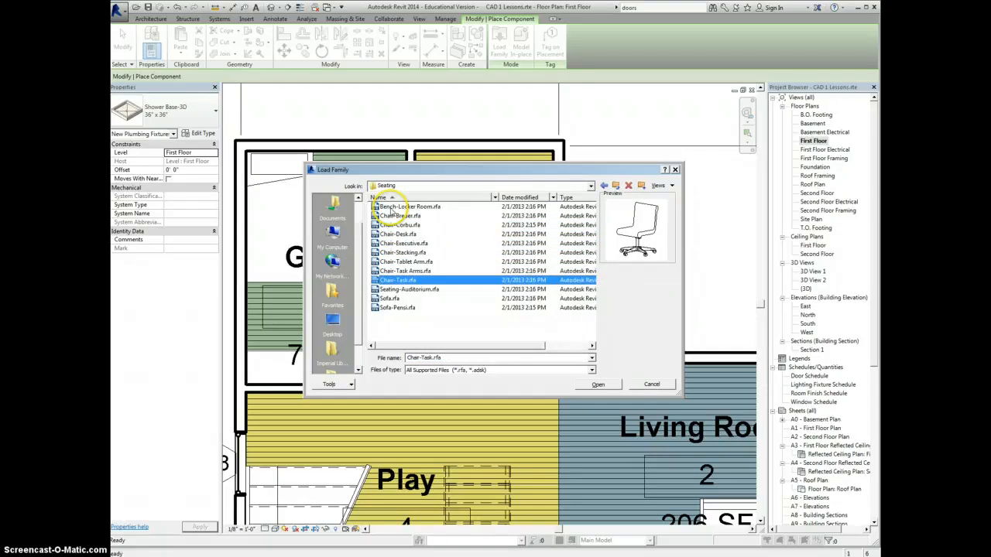
click(605, 186)
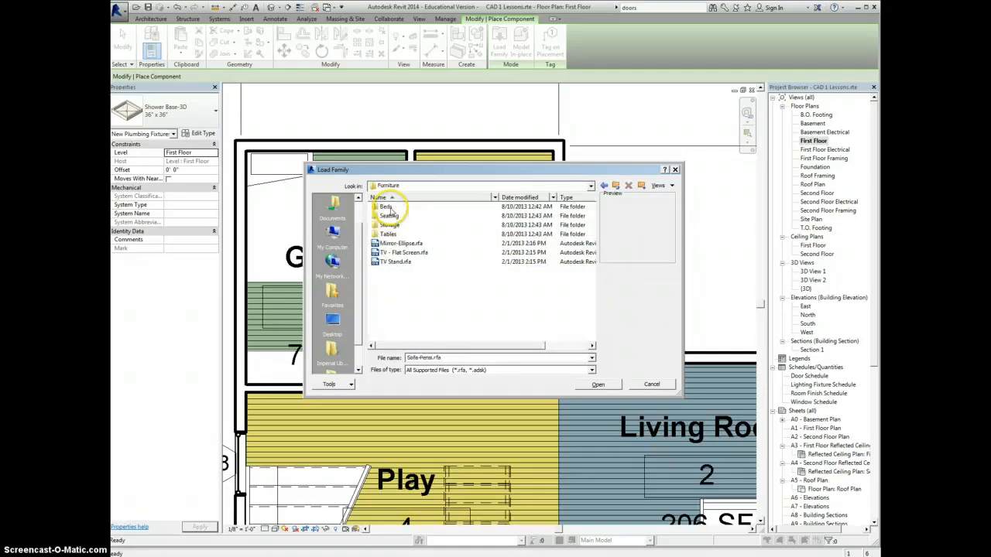
click(604, 185)
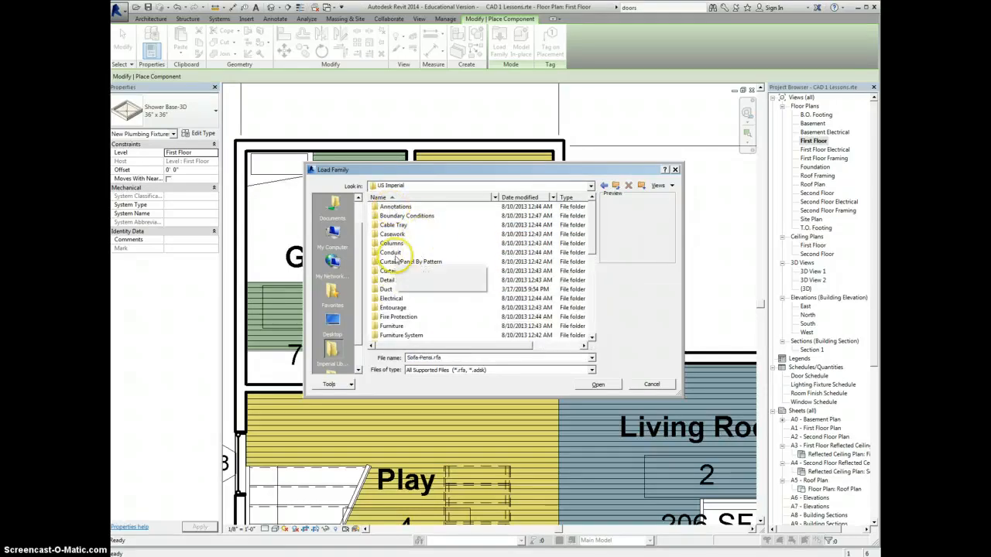
scroll(down, 3)
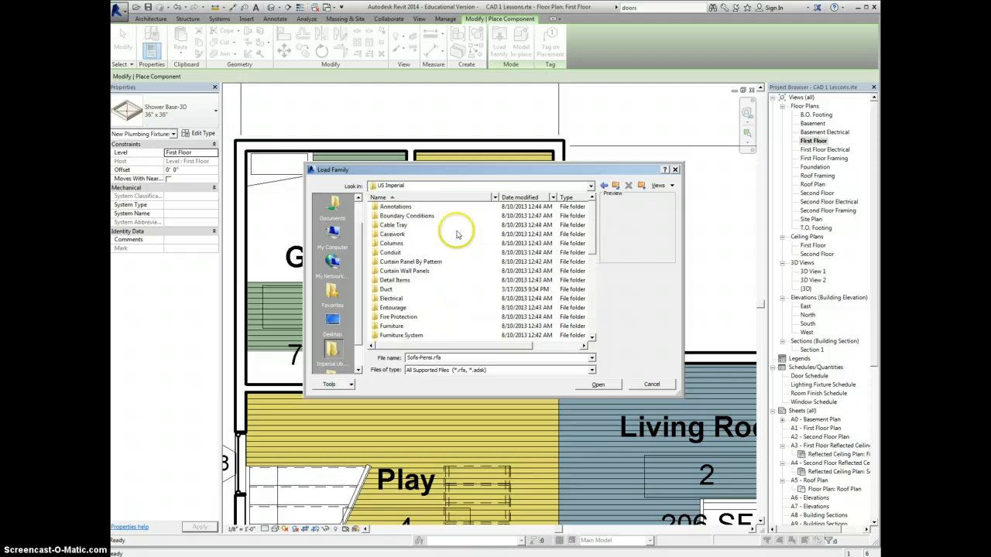
mouse_move(500, 88)
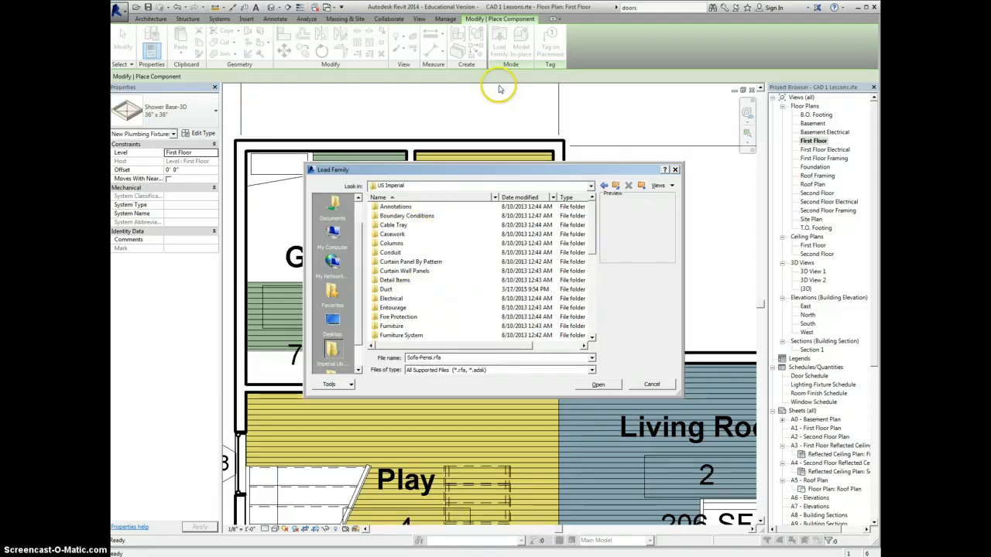
mouse_move(503, 39)
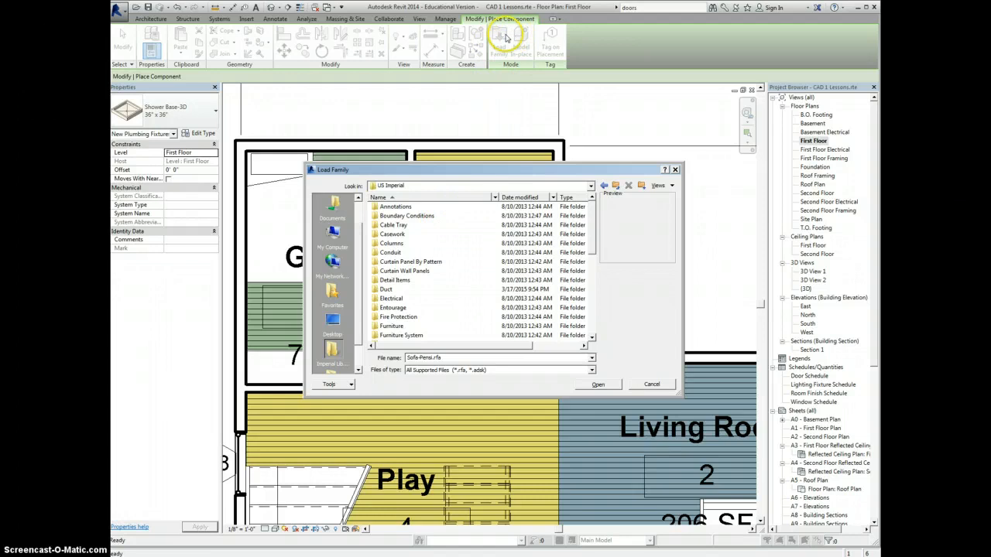
mouse_move(390, 297)
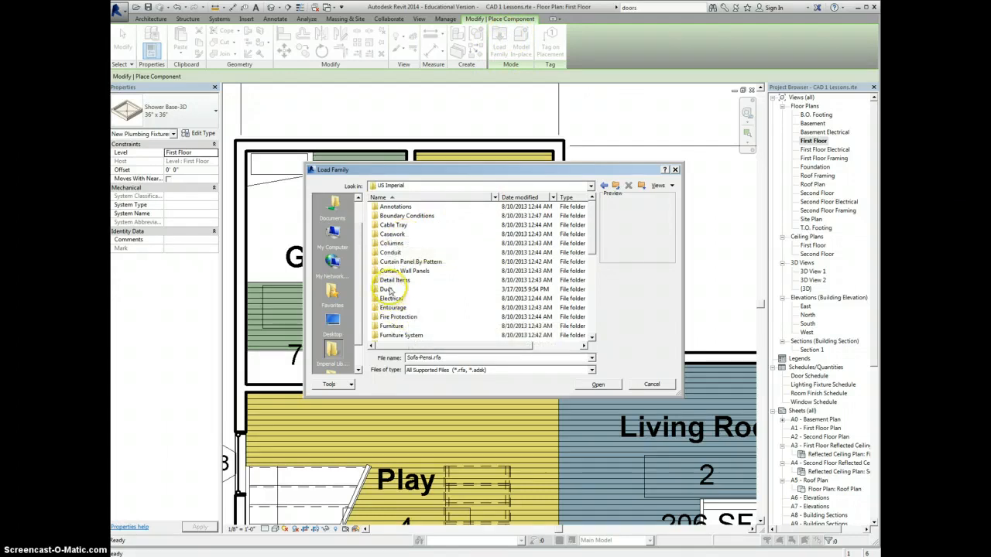
click(385, 261)
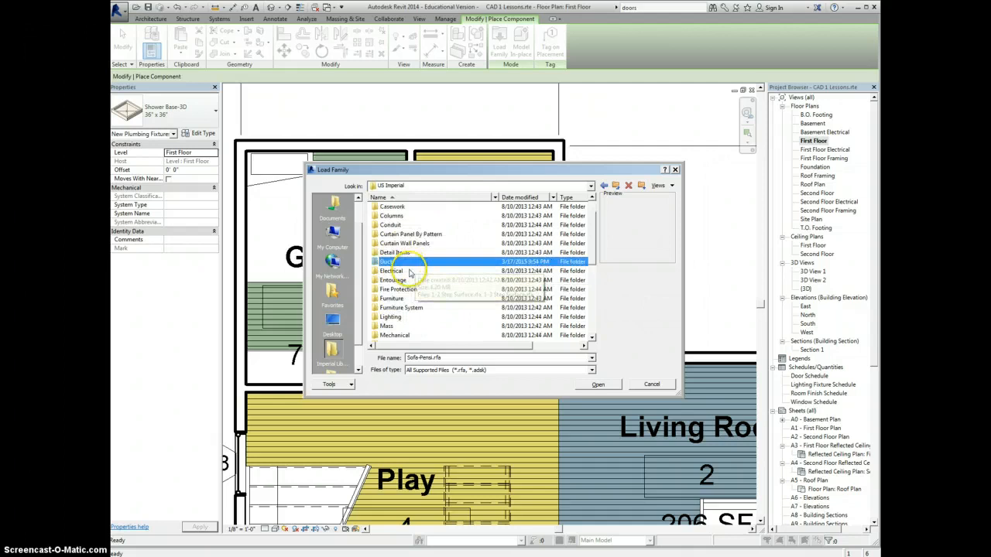
Load Bed-Shaker.rfa from Furniture > Beds into the project.
double_click(388, 297)
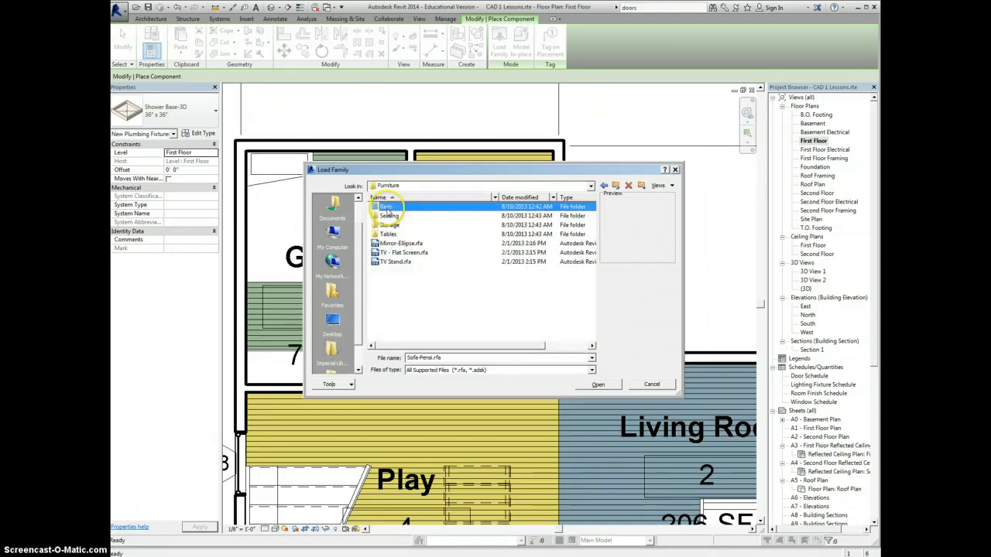
double_click(386, 207)
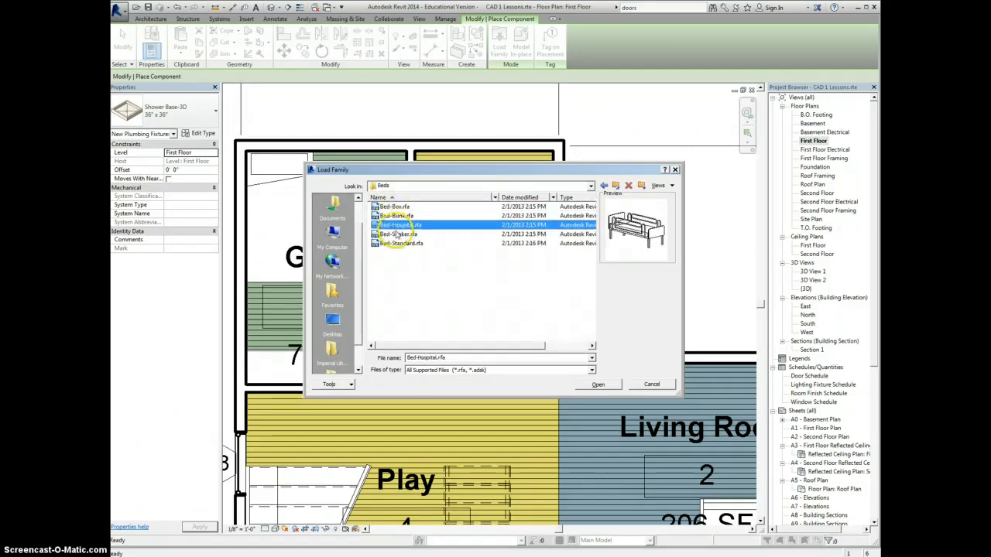
click(394, 234)
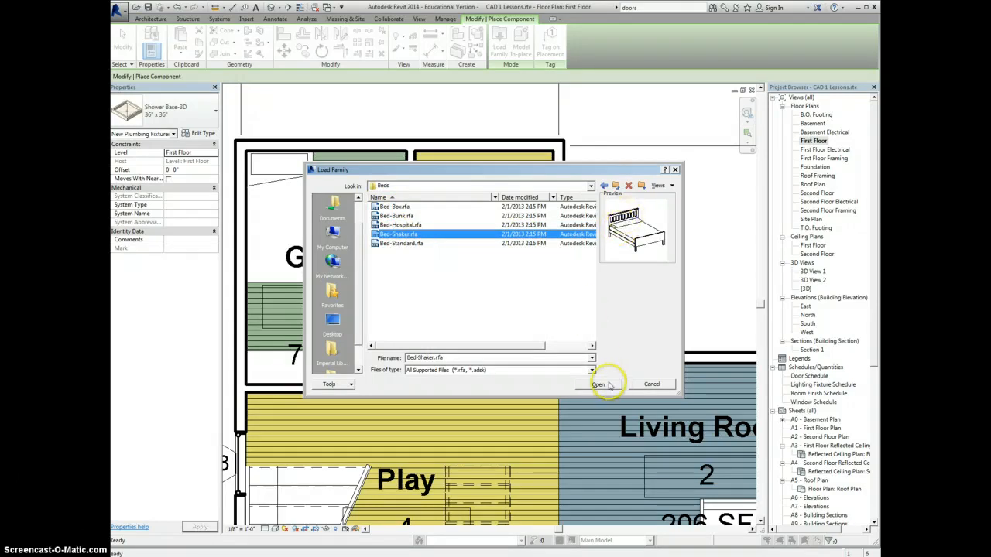
click(597, 384)
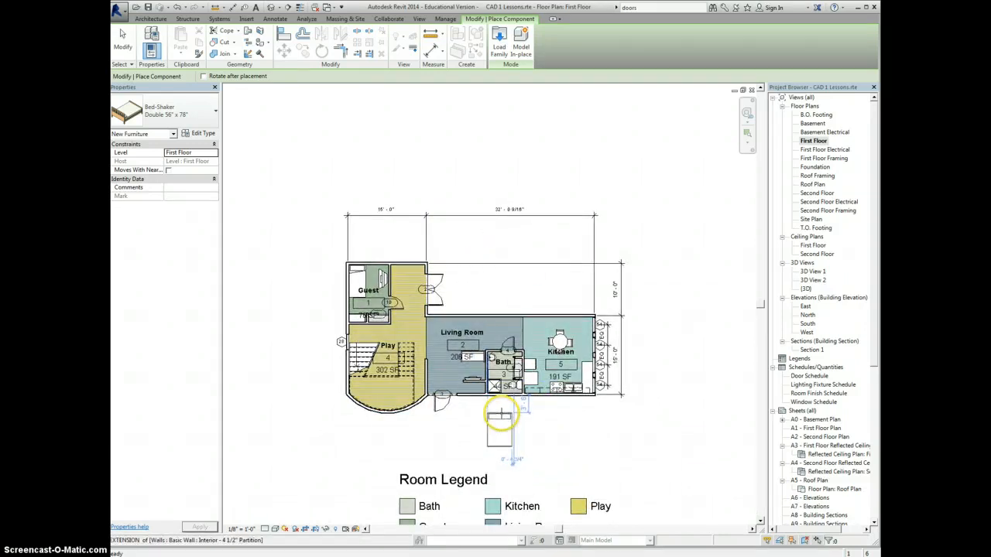
Choose Edit Family on the bed being placed to open it in the family editor.
right_click(548, 422)
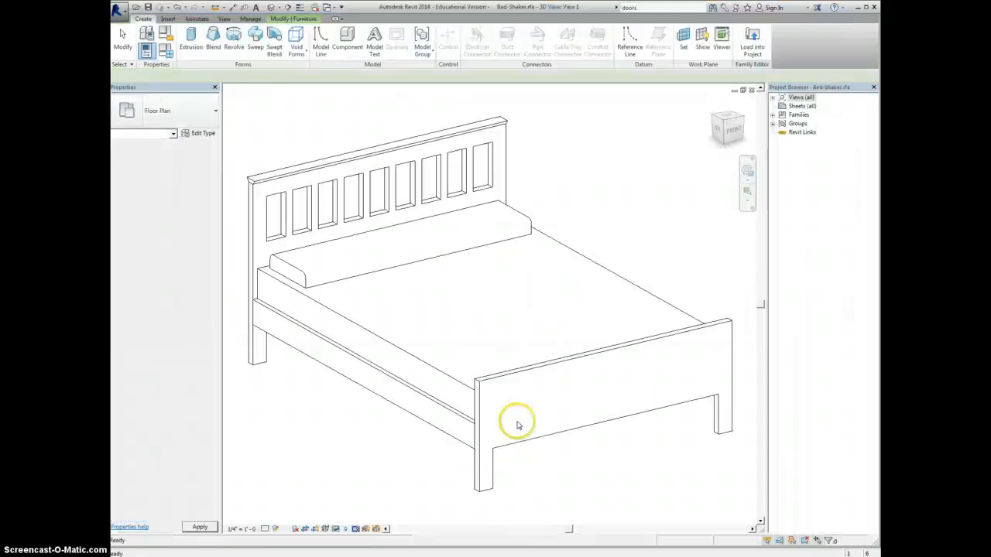
Edit the headboard extrusion, dragging opening sketch lines so outer cutouts are shorter.
click(313, 214)
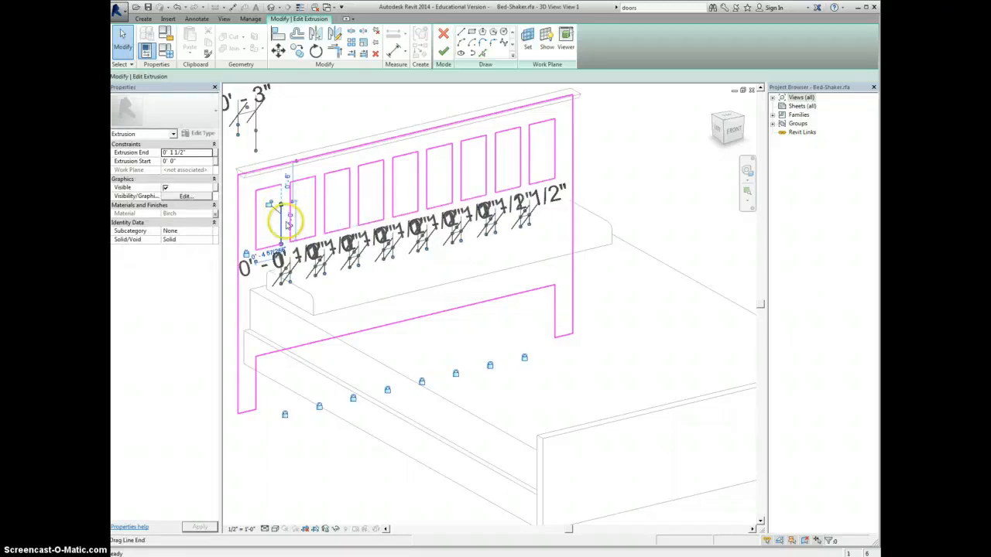
click(266, 193)
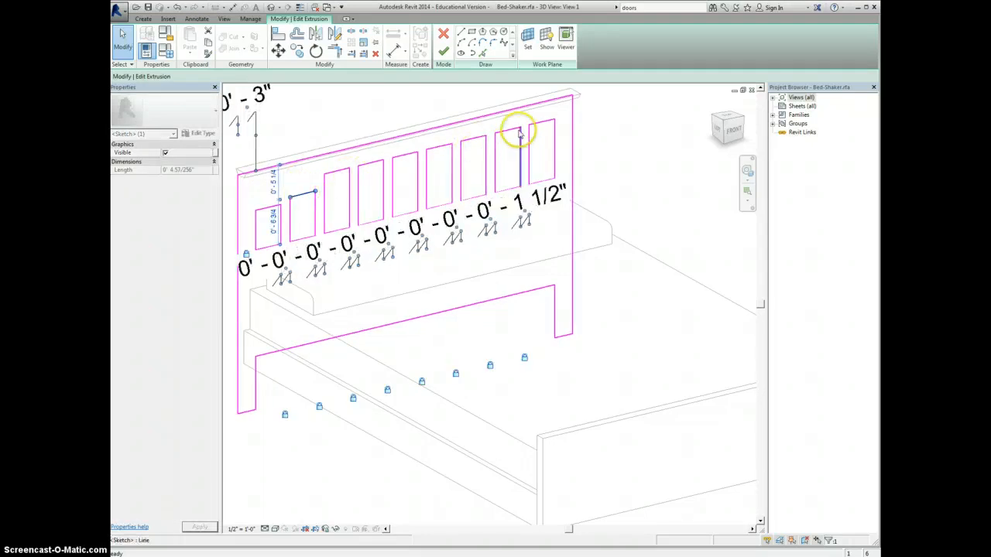
drag(518, 131, 545, 160)
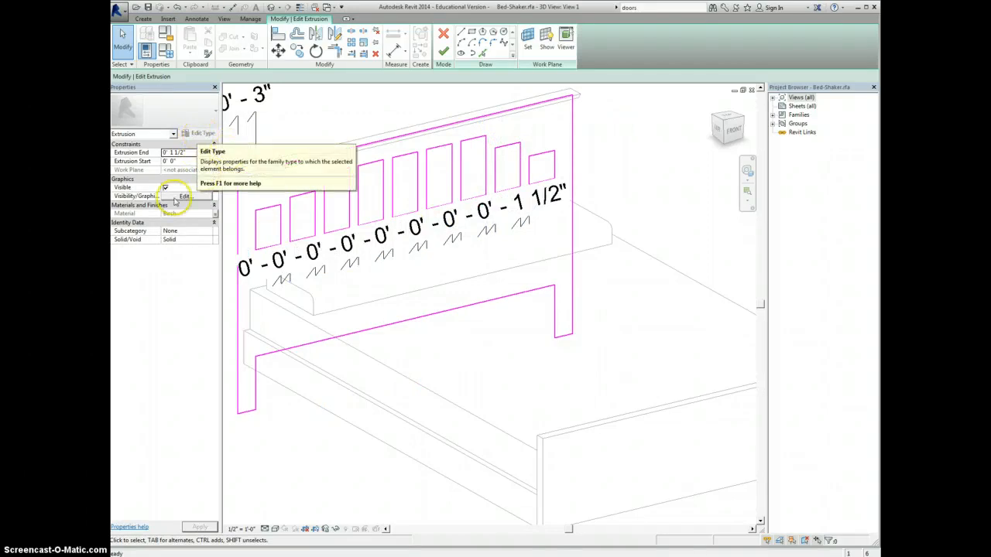
right_click(629, 132)
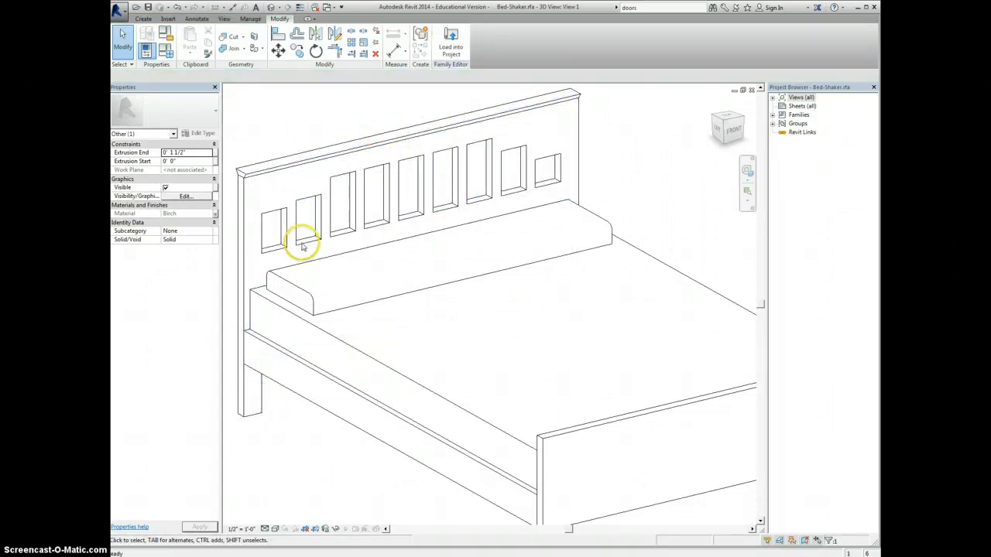
Deselect the headboard and select the bed's mattress in the 3D model.
click(381, 294)
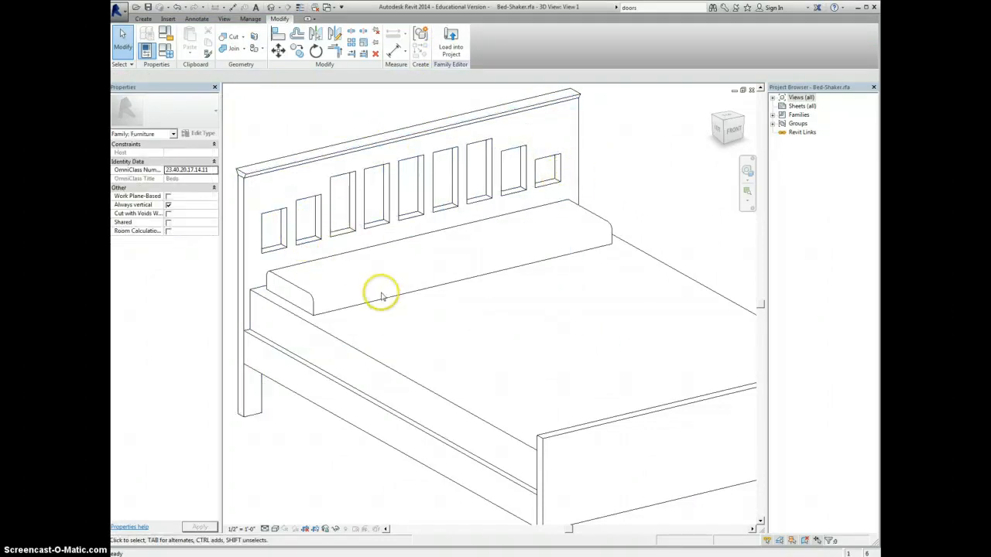
mouse_move(140, 167)
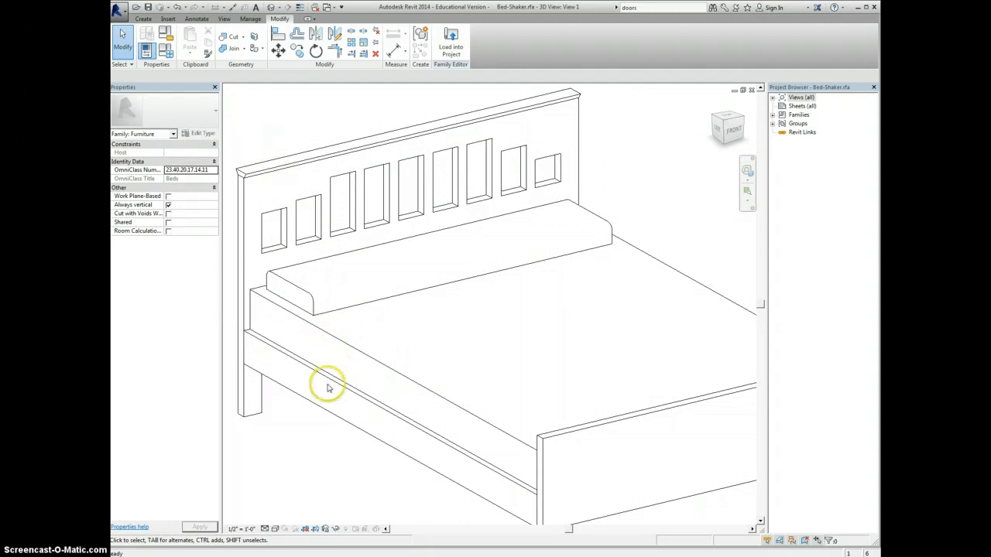
click(381, 364)
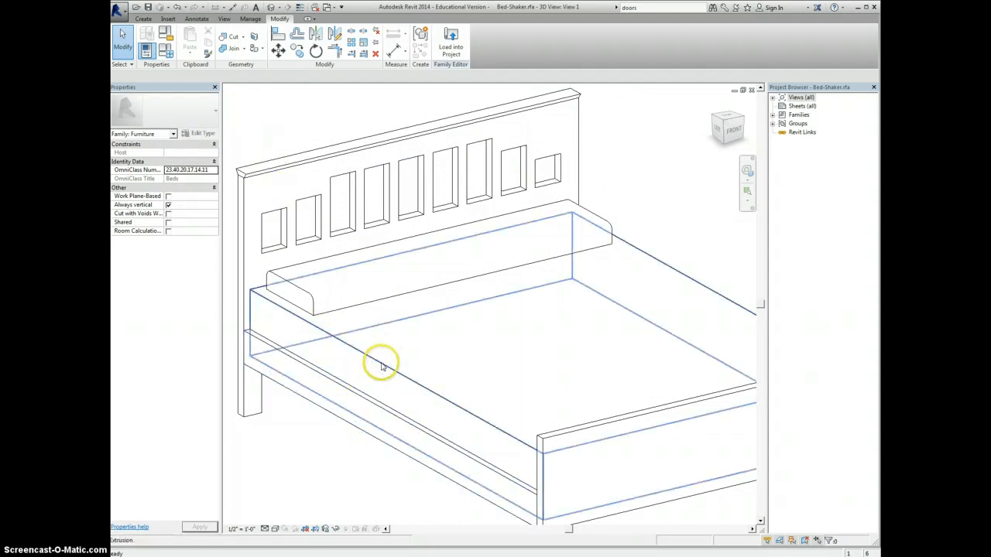
click(381, 364)
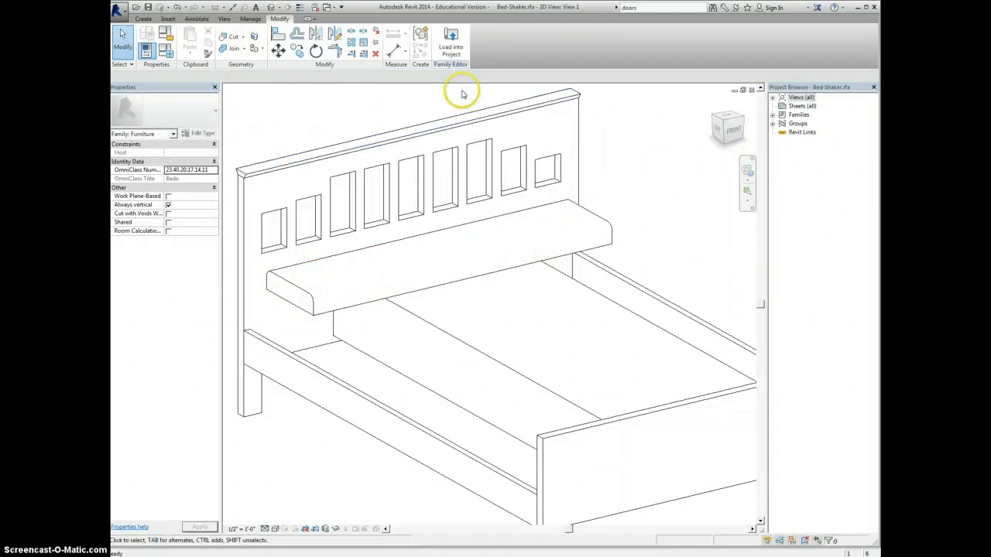
mouse_move(448, 40)
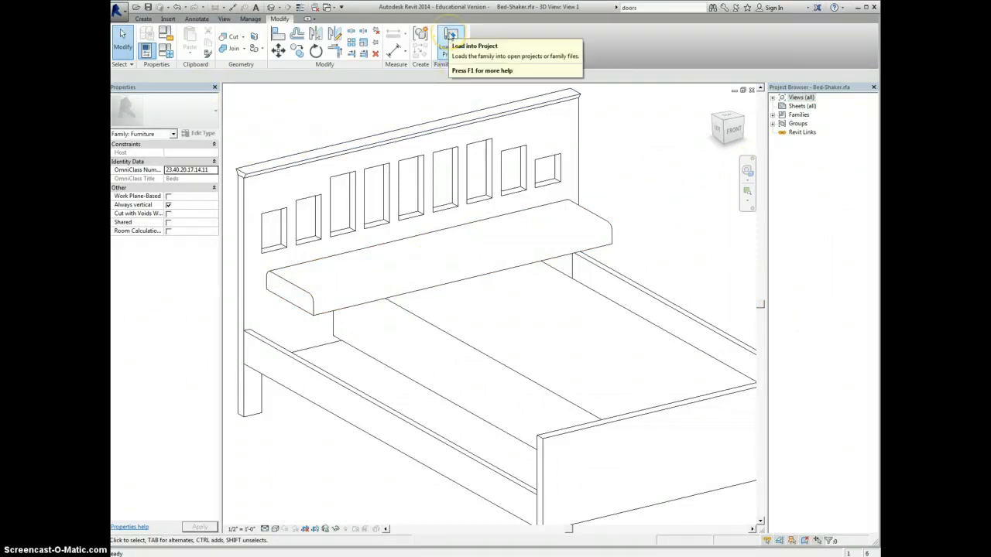
Load the bed into the project overwriting the old version, place it below the house, close unsaved.
click(448, 36)
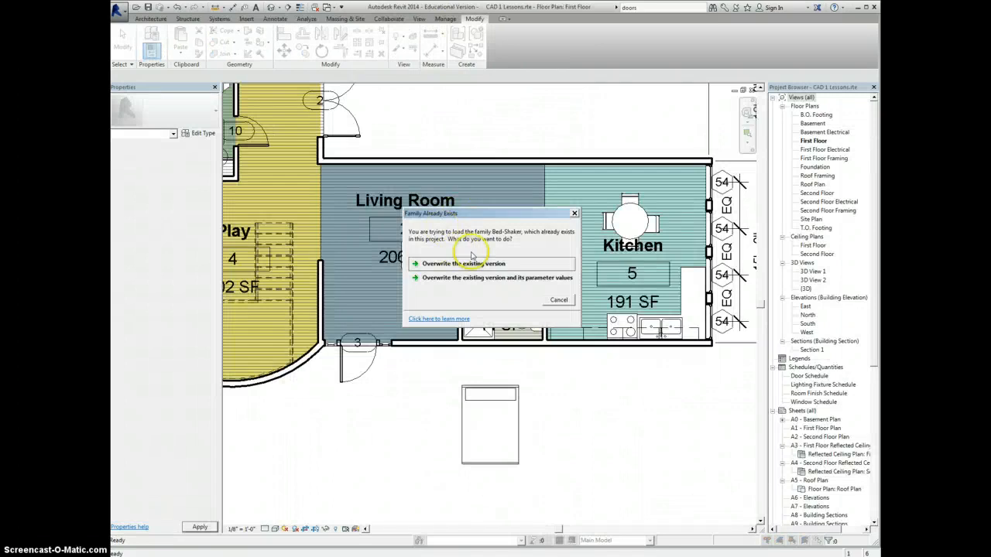
mouse_move(442, 282)
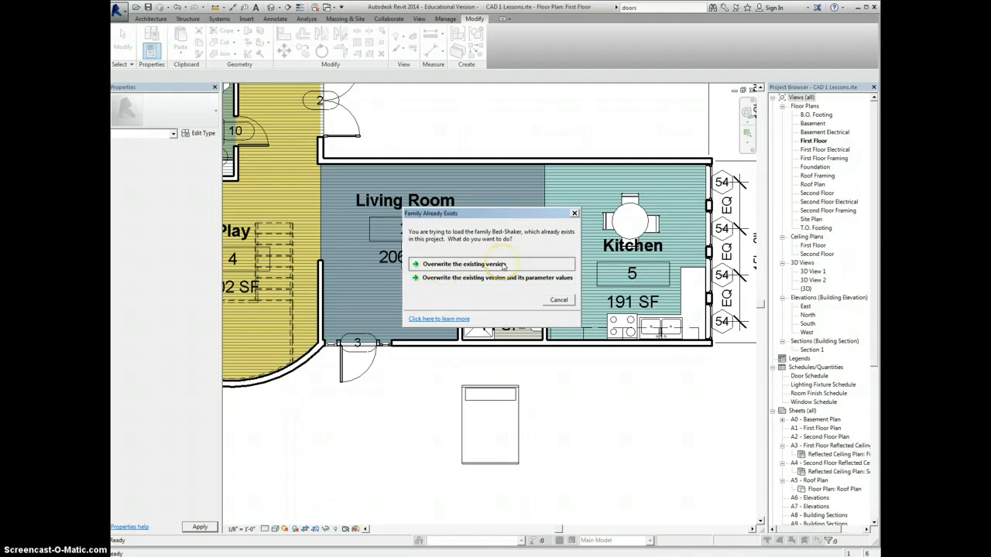
click(463, 263)
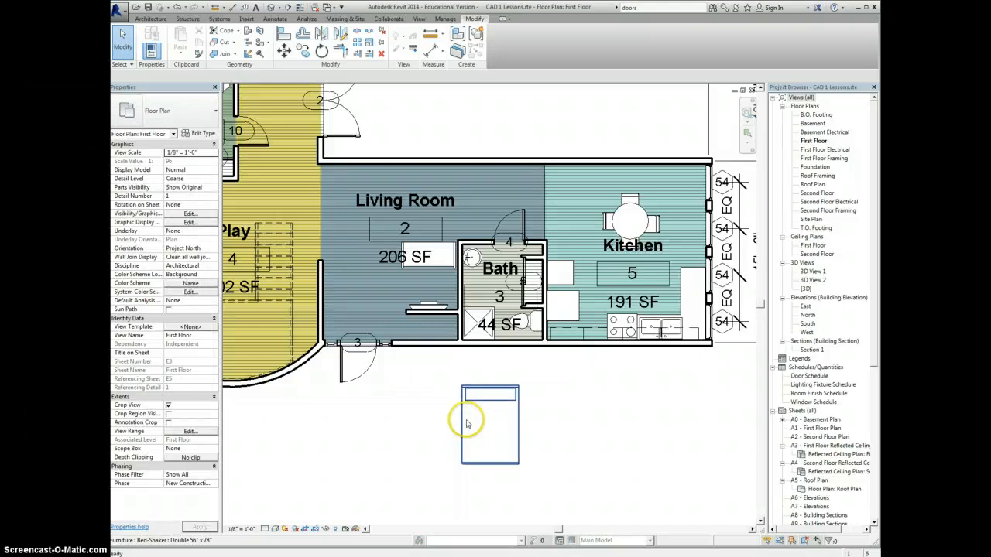
click(486, 426)
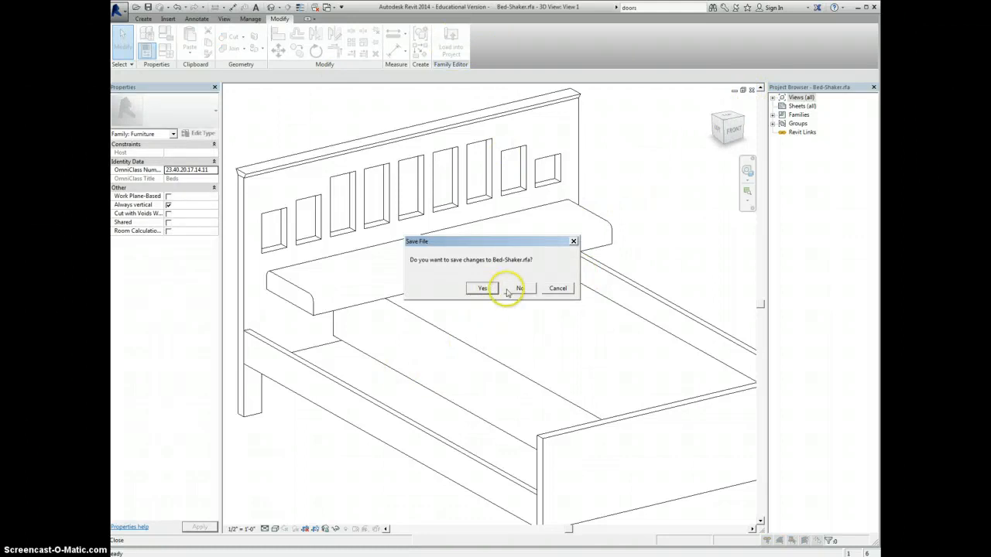
click(517, 288)
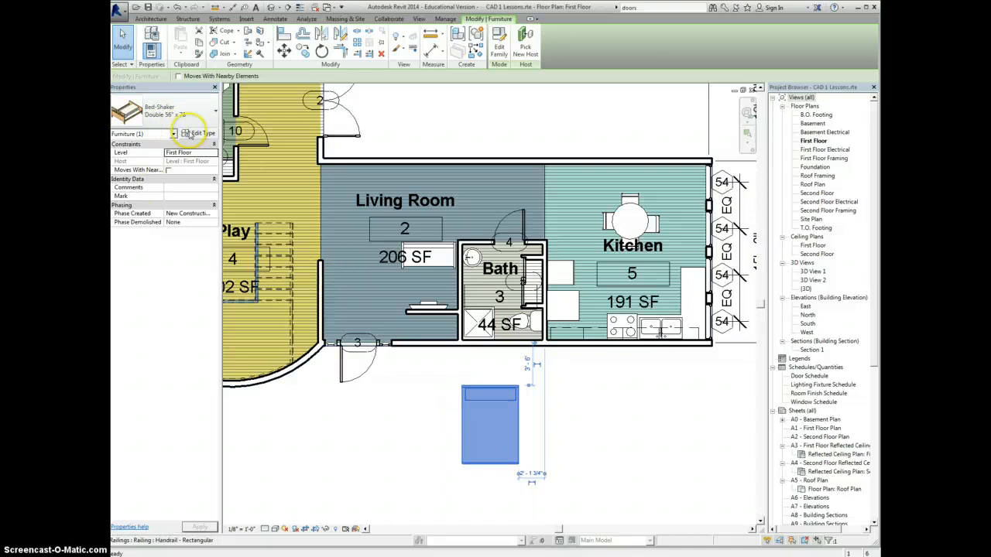
click(198, 133)
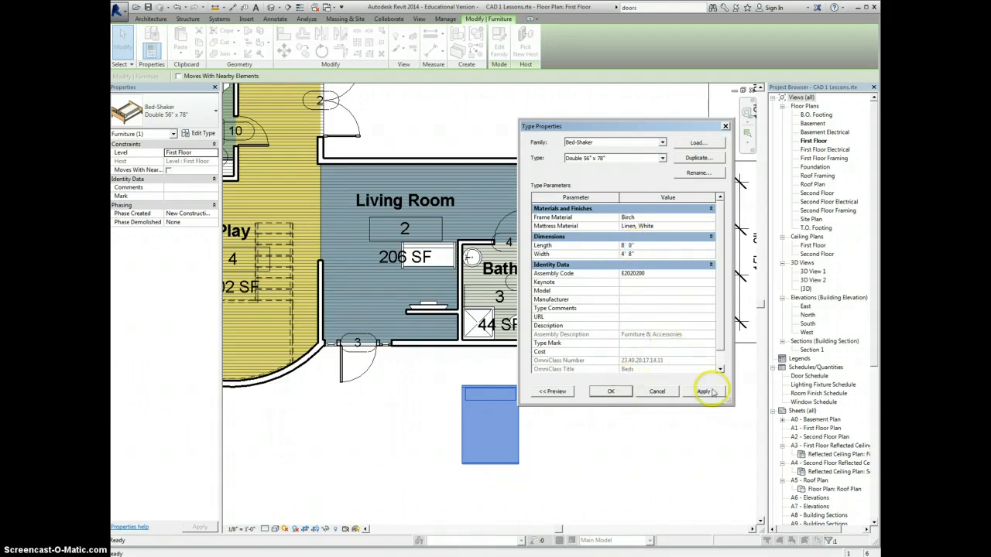
click(704, 390)
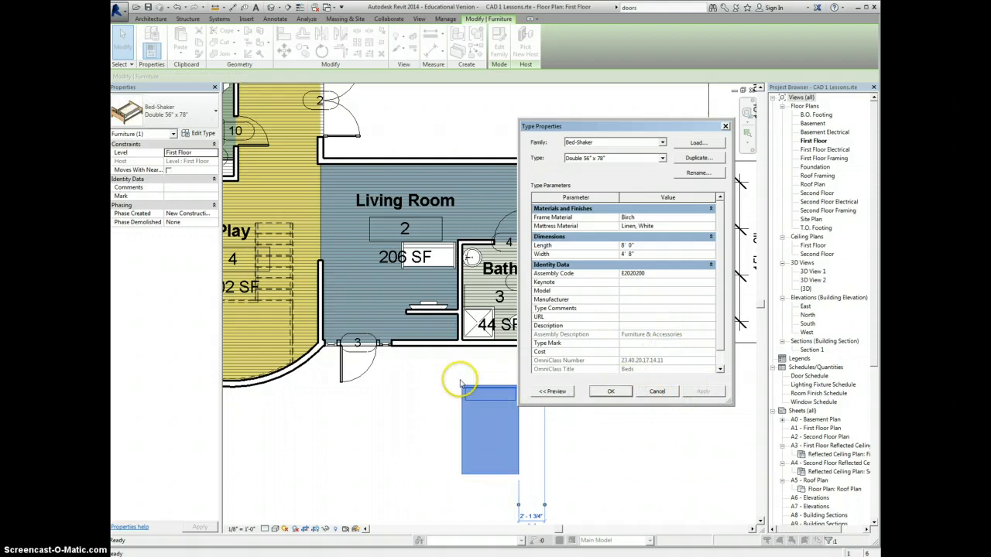
click(656, 392)
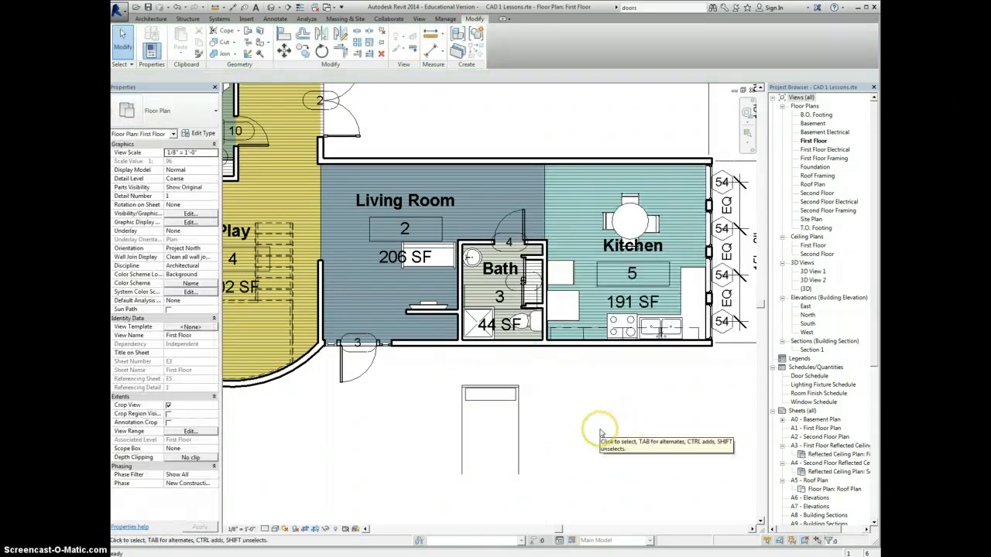
click(489, 391)
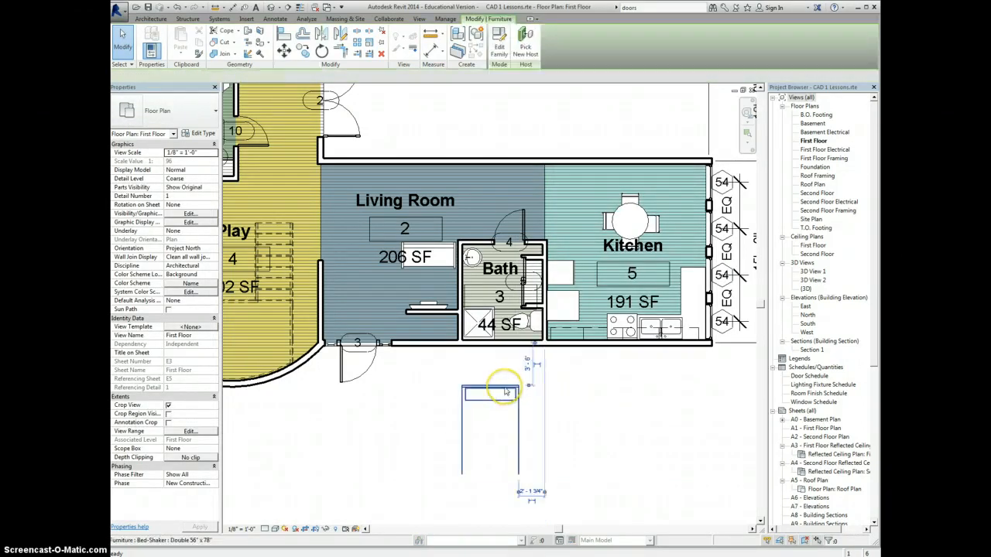
click(487, 390)
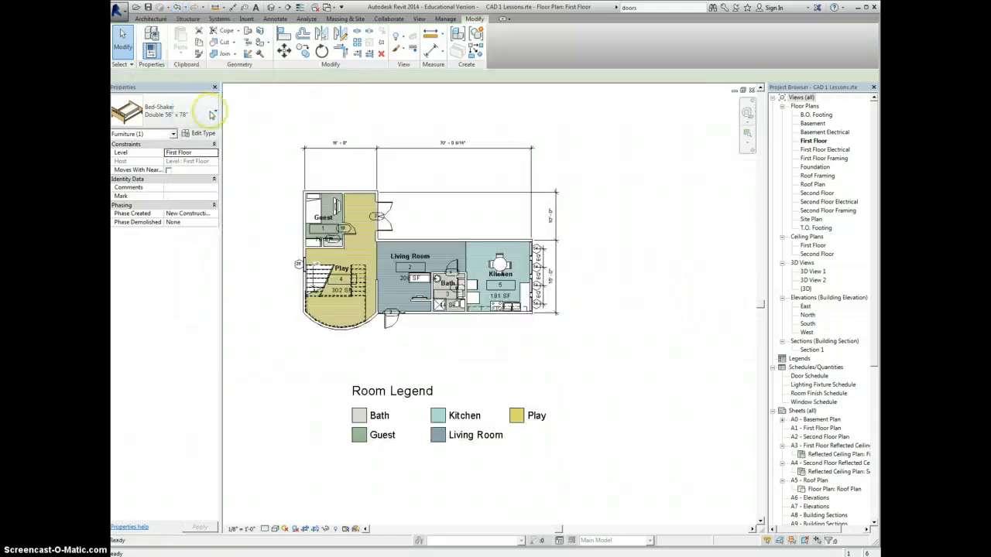
Bring up the Windows Start menu to launch Google Chrome.
click(456, 212)
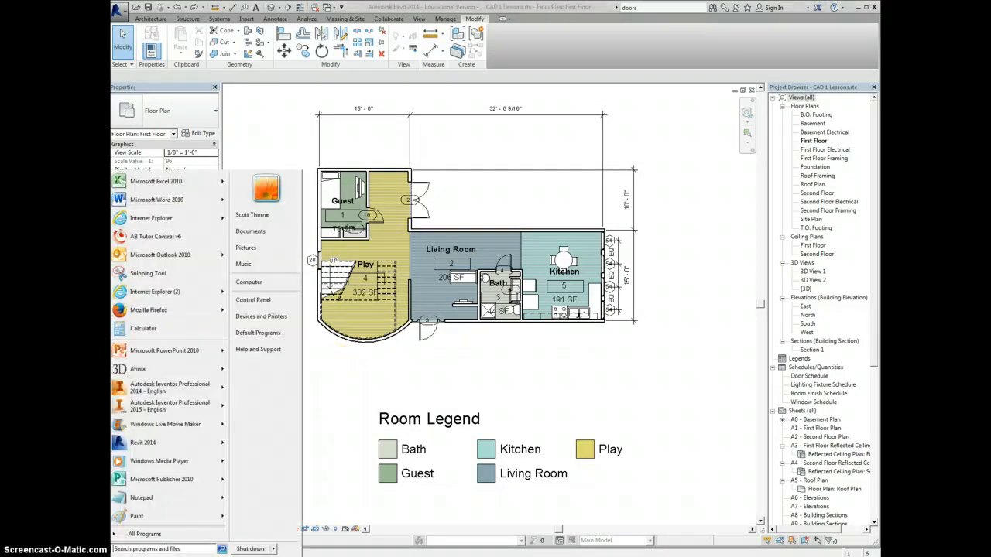
mouse_move(171, 406)
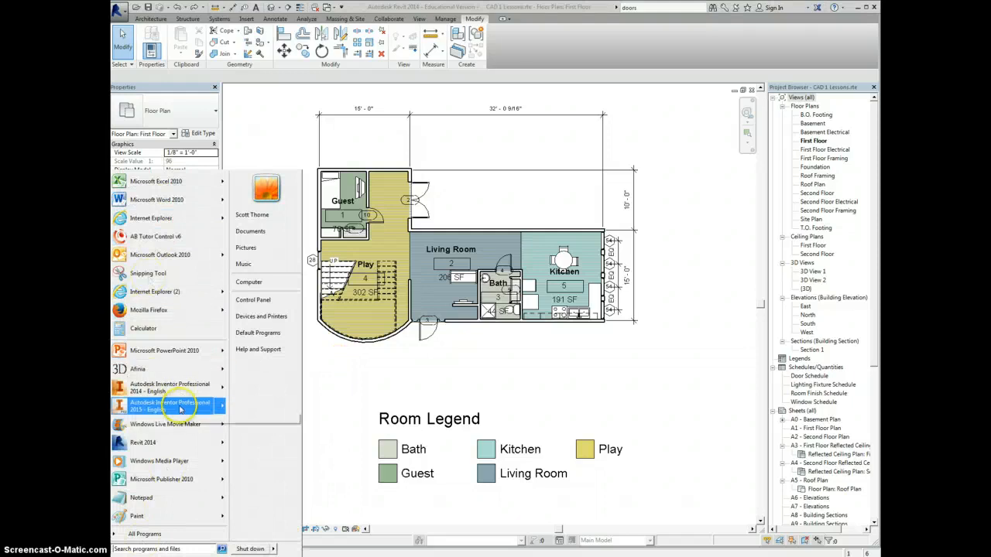
mouse_move(179, 406)
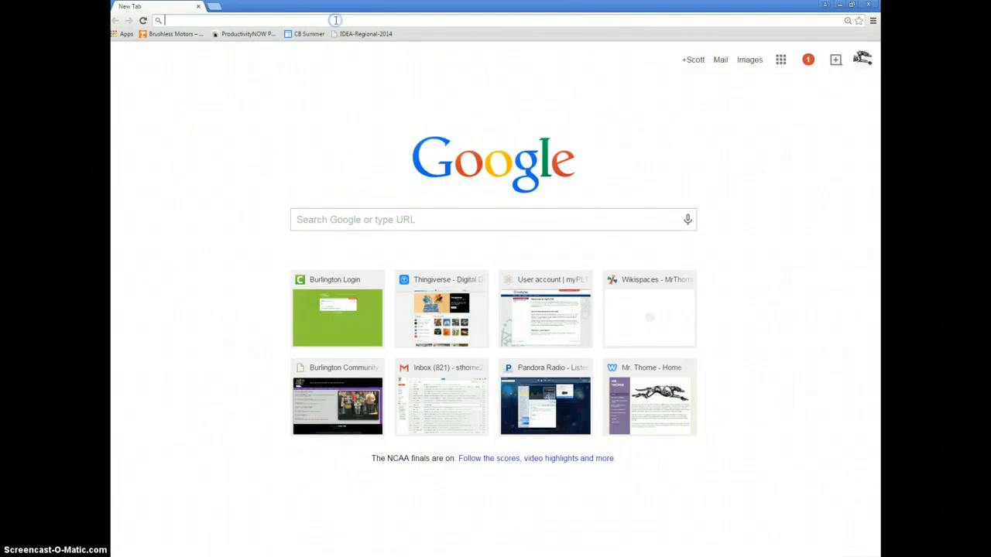
Search the web for 'revit city' and reach RevitCity's join page with the user name field active.
text(revit%20city)
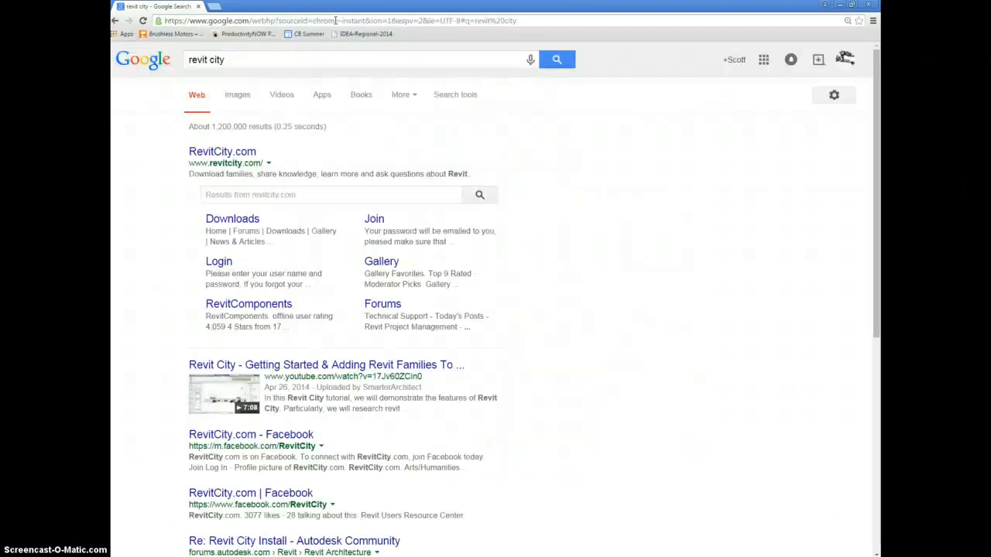
click(223, 152)
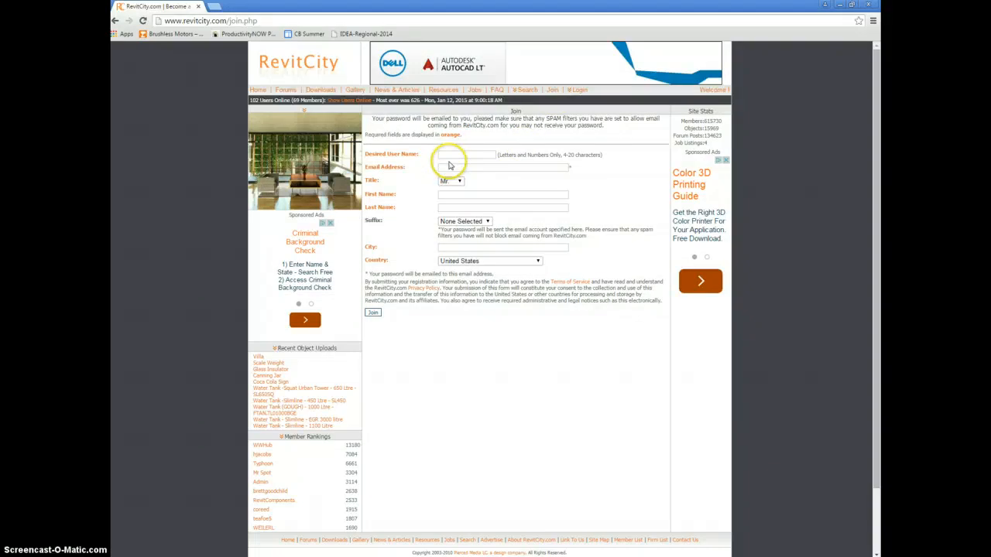
click(478, 155)
text(MrThorne)
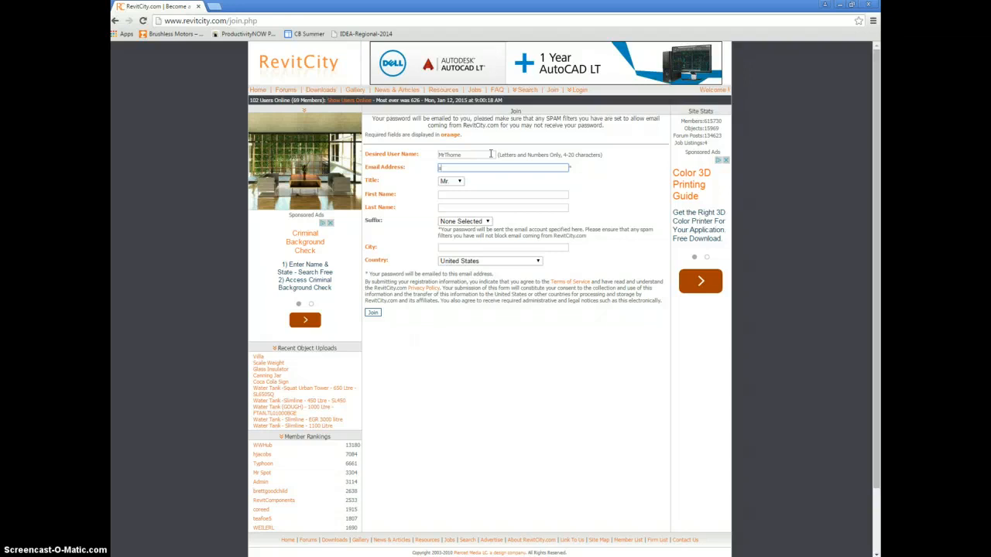
Complete the join form with e-mail, names and city Burlington, then submit it.
click(502, 167)
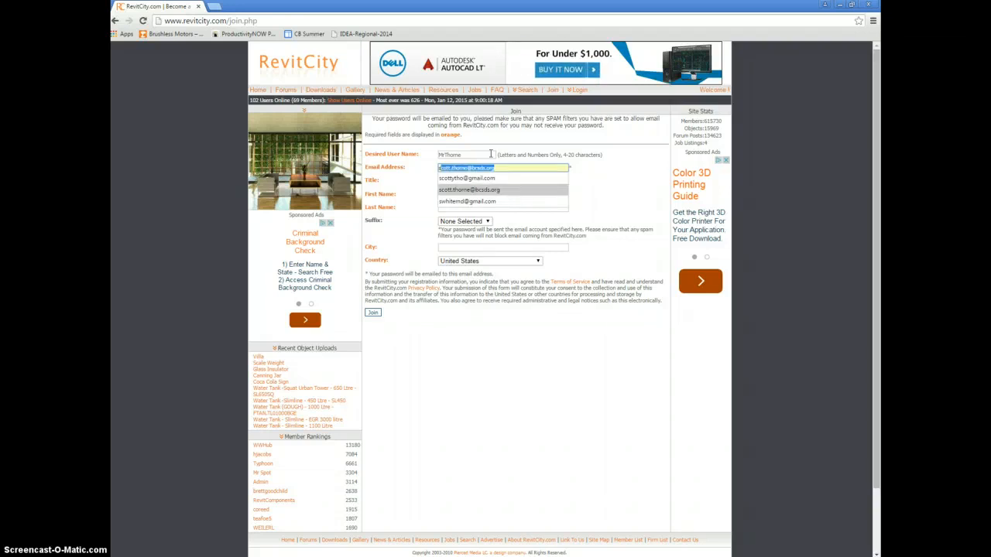
click(472, 189)
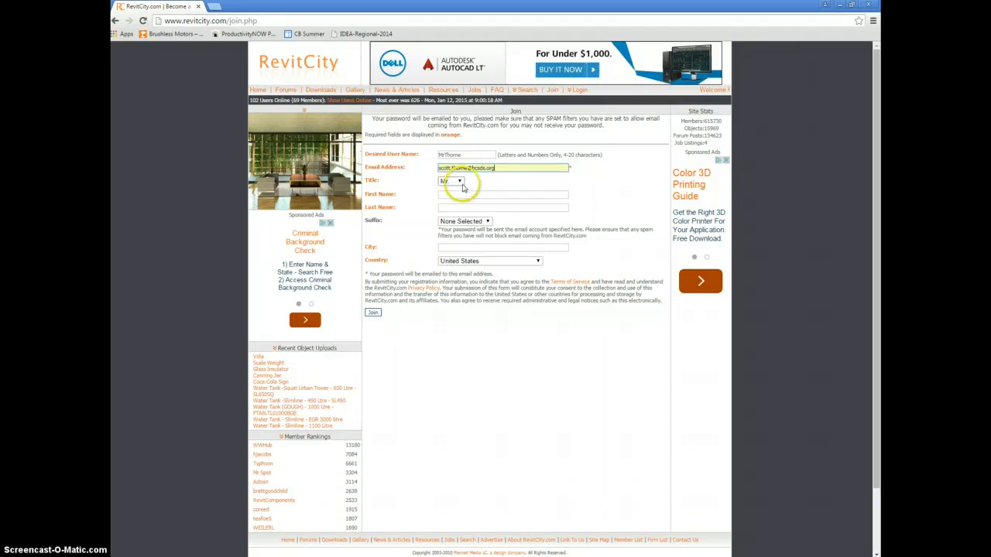
click(502, 195)
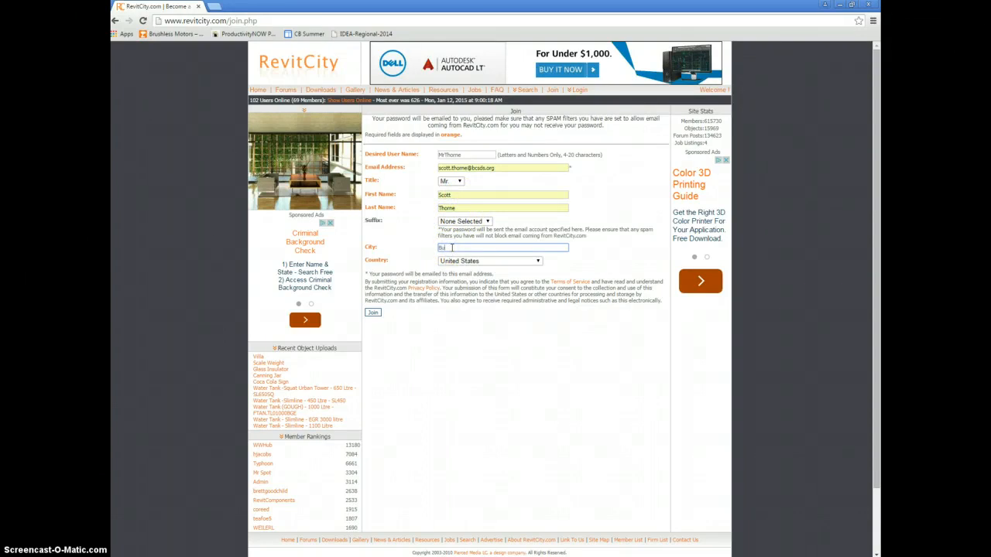
text(Burlington)
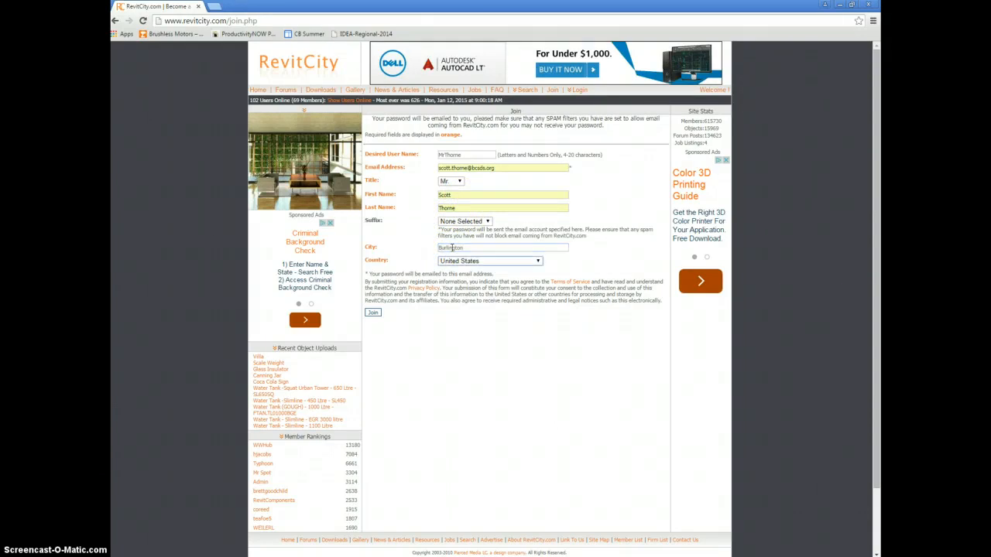
click(372, 313)
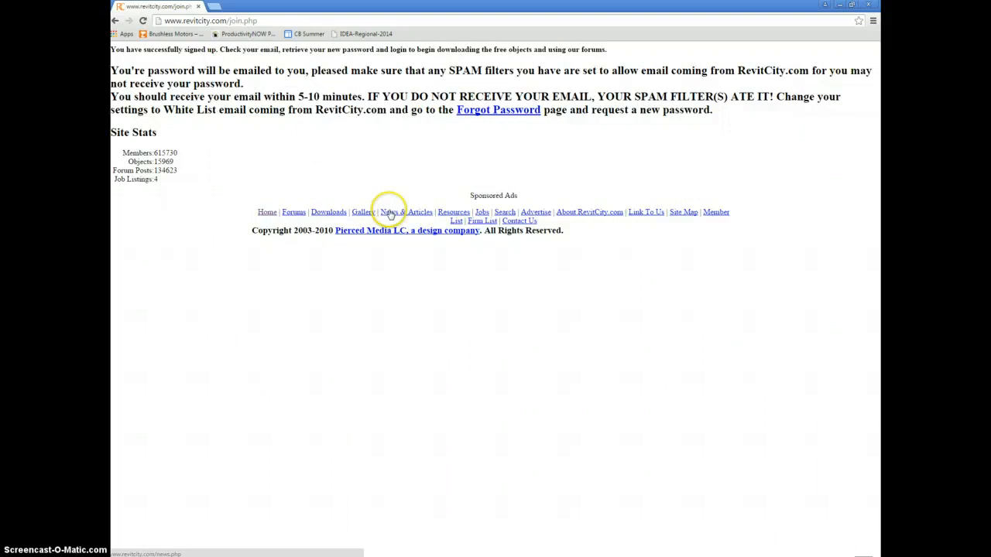
mouse_move(497, 260)
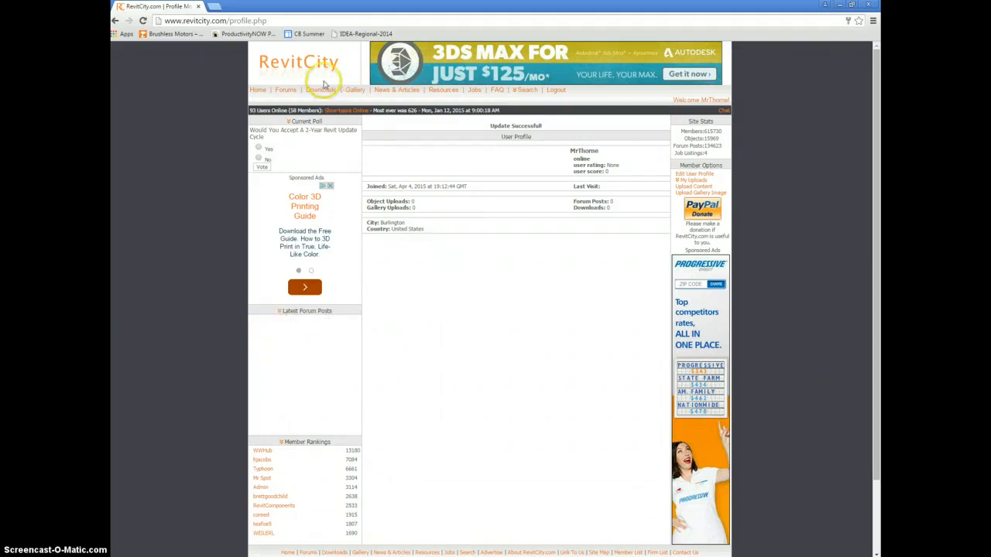
Go to RevitCity's Downloads section from the site navigation.
click(319, 90)
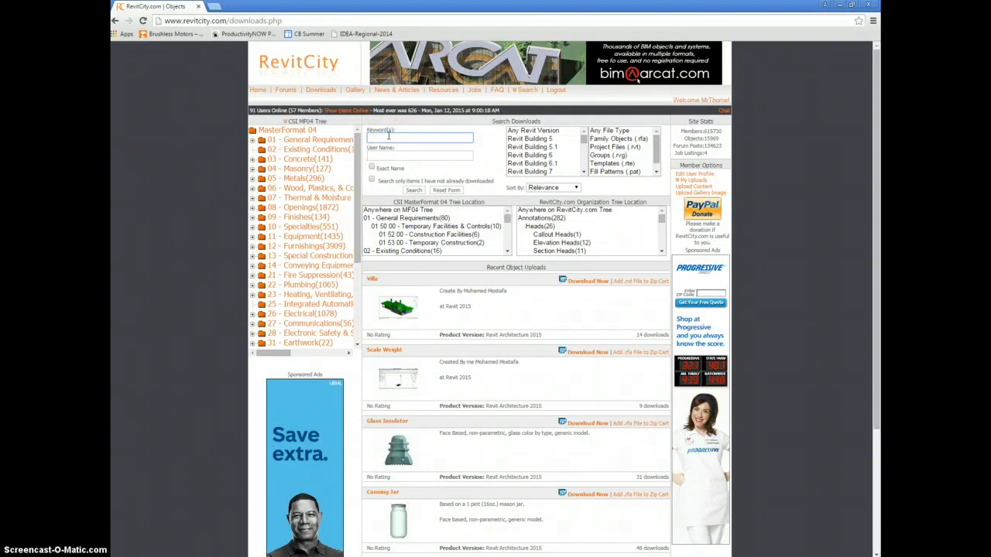
Search the downloads for 'table' and open the Octagonal Picnic Table listing.
text(table)
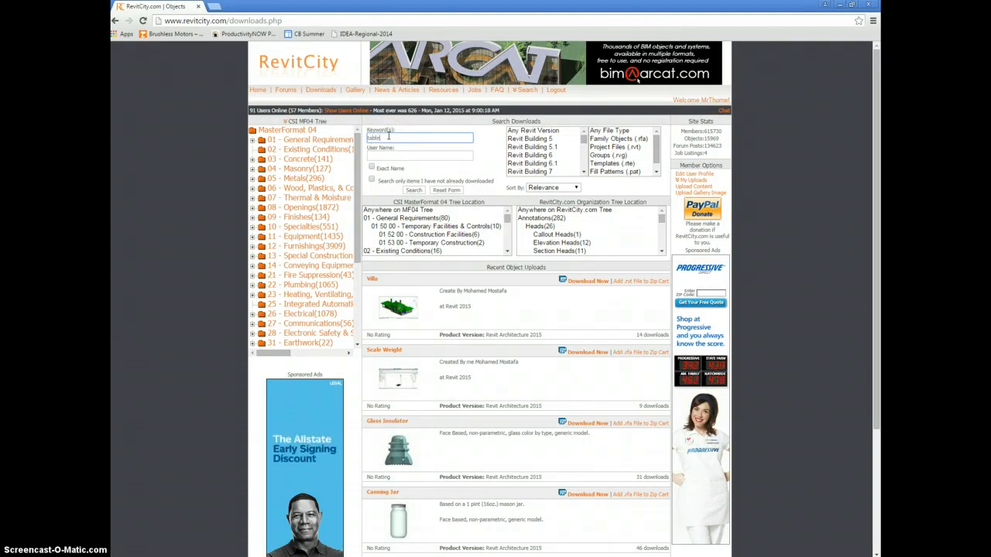
click(414, 189)
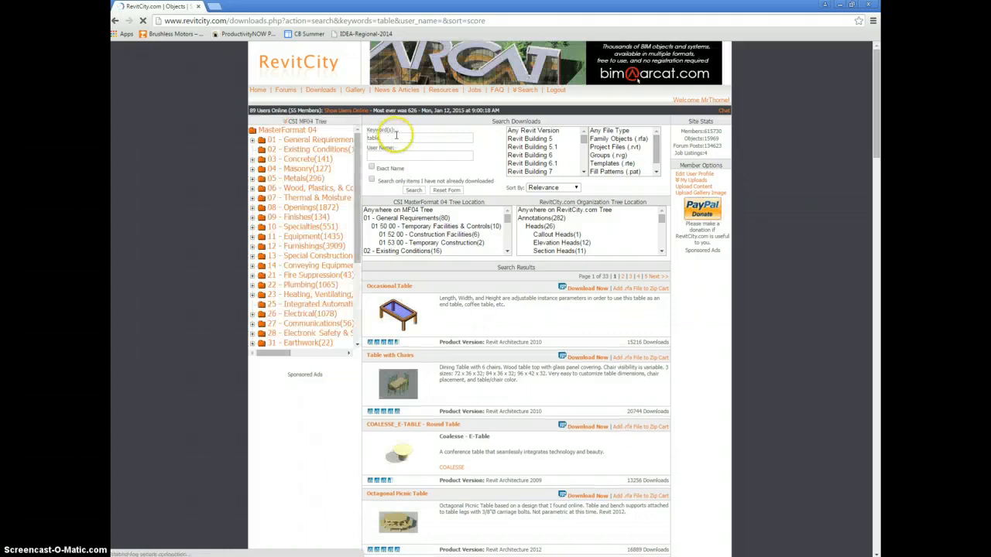
scroll(down, 3)
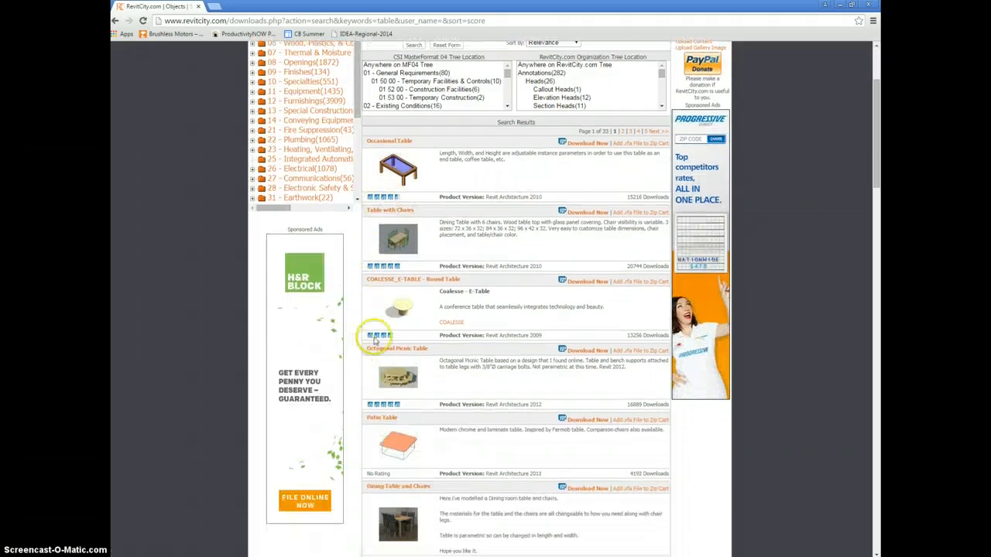
click(393, 350)
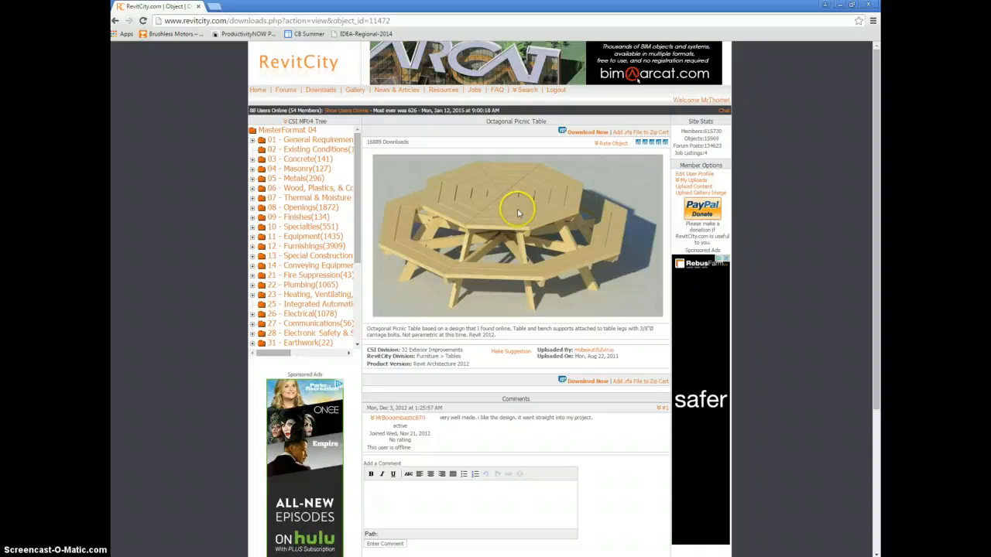
Download the Octagonal Picnic Table family and show the file in the Downloads folder.
click(585, 131)
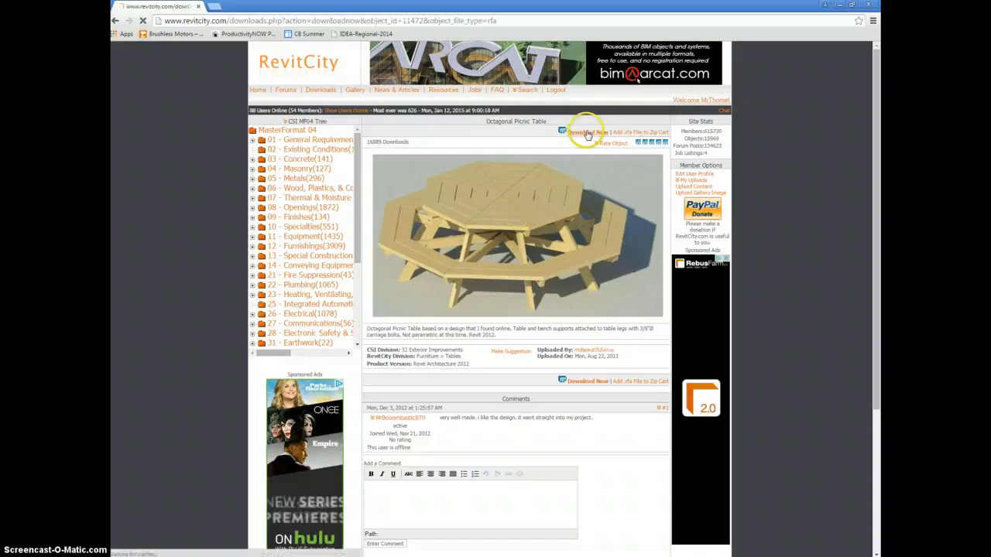
click(583, 132)
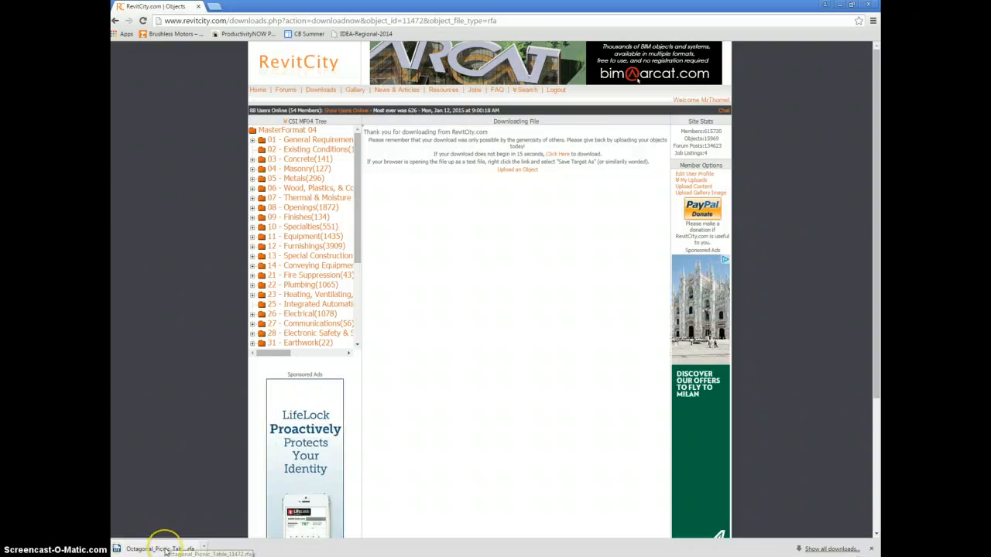
click(161, 548)
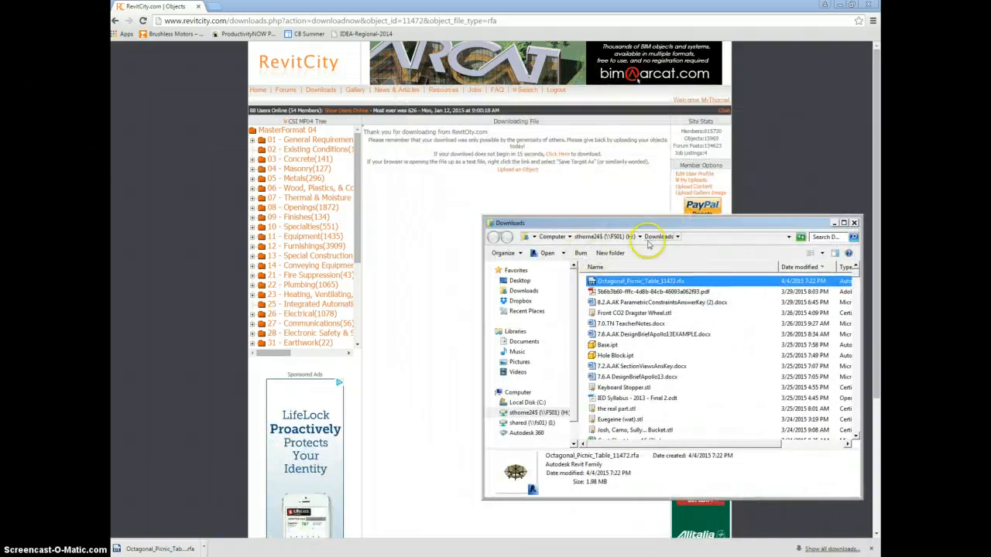
Copy the downloaded Octagonal Picnic Table .rfa file.
right_click(627, 281)
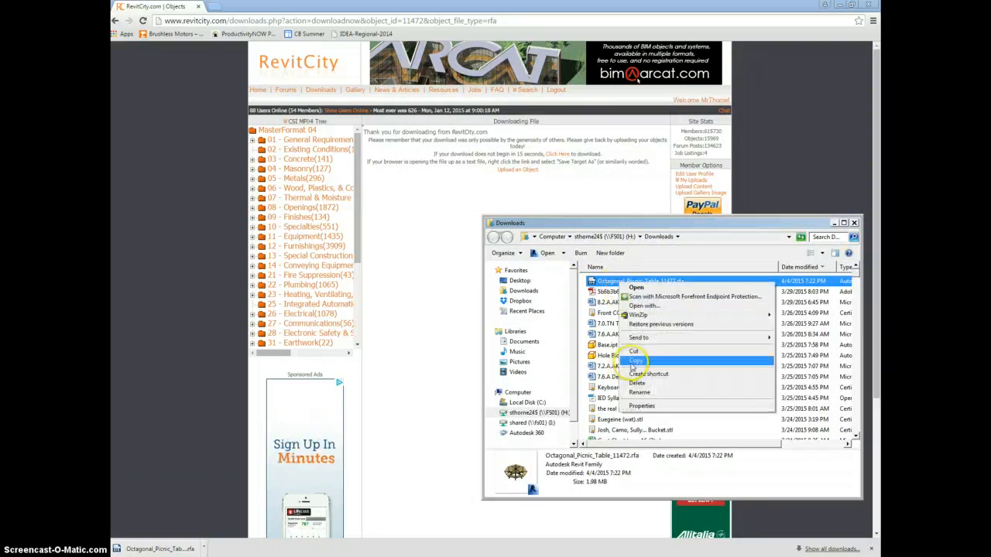
click(635, 360)
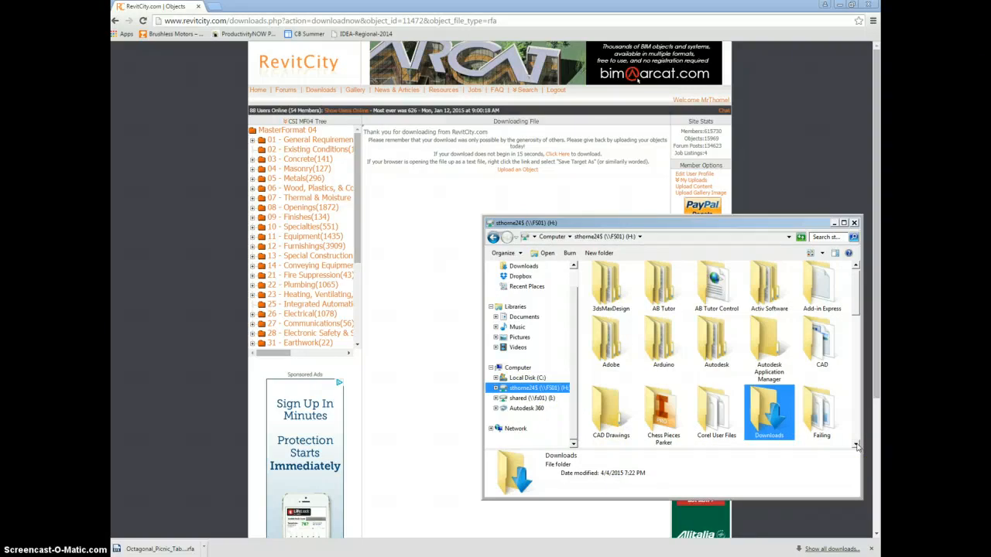
mouse_move(703, 412)
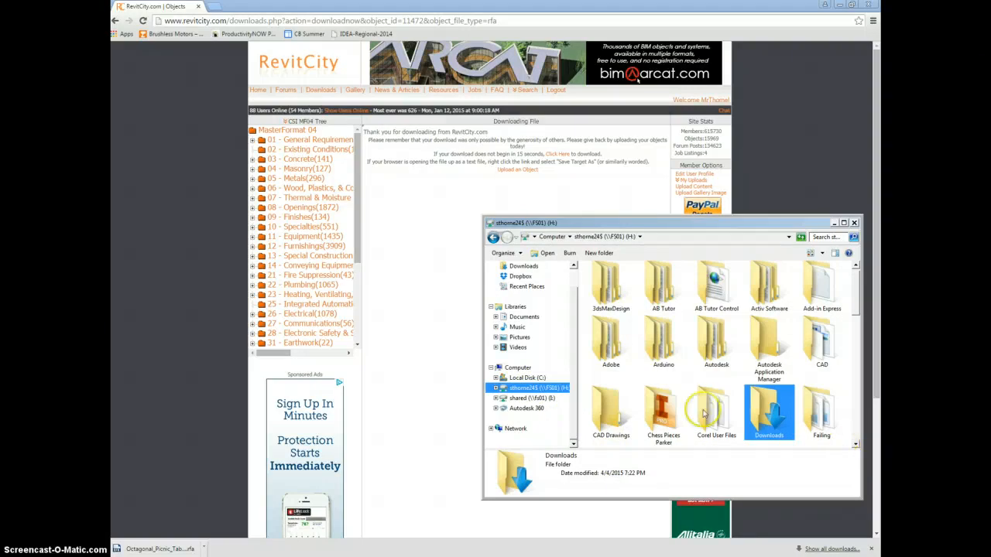
Browse to the Revit folder on the user drive and paste the family file there.
scroll(down, 3)
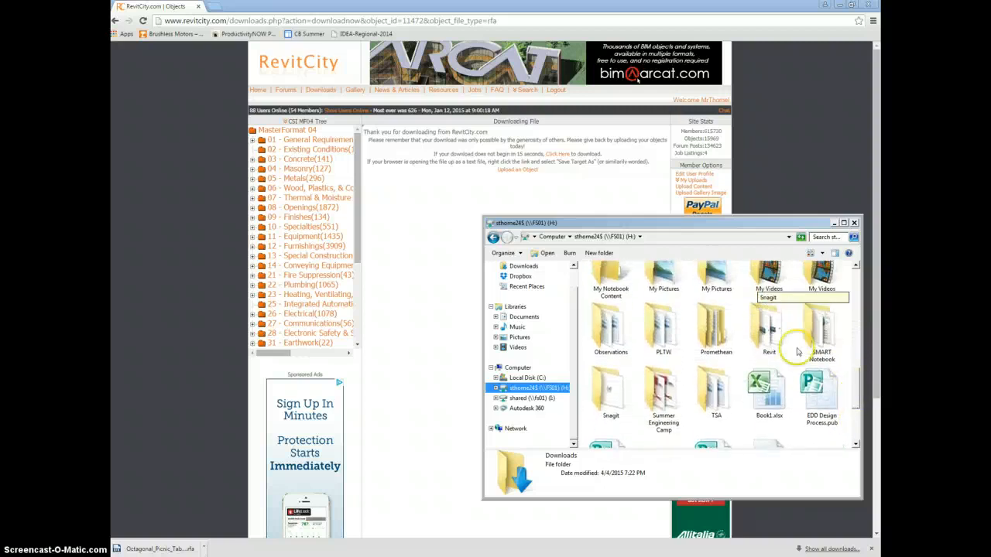
double_click(768, 325)
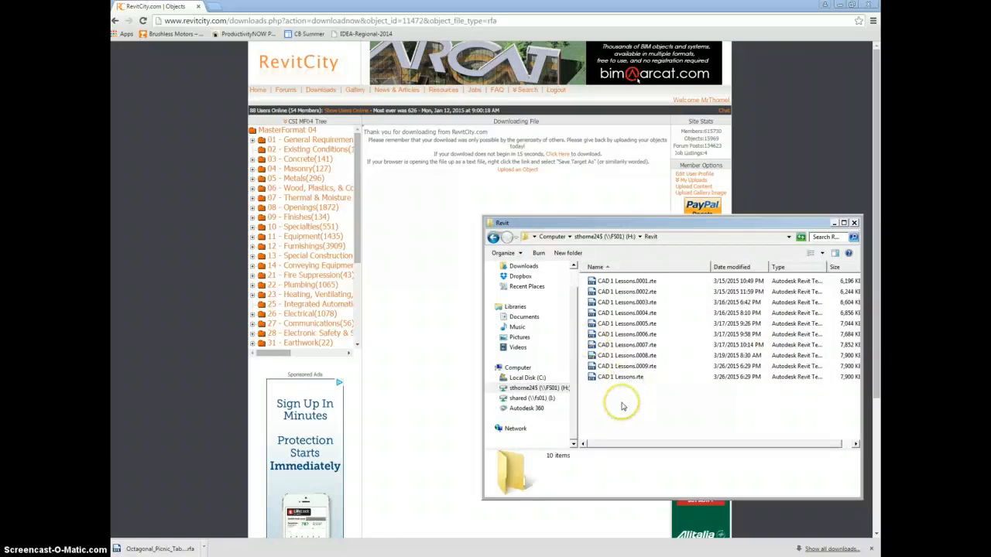
right_click(622, 403)
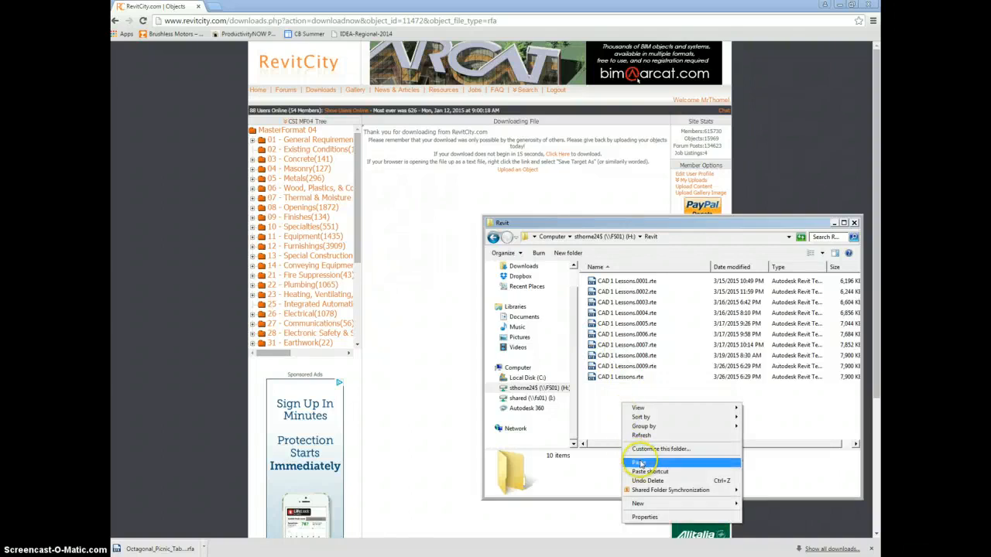
click(641, 461)
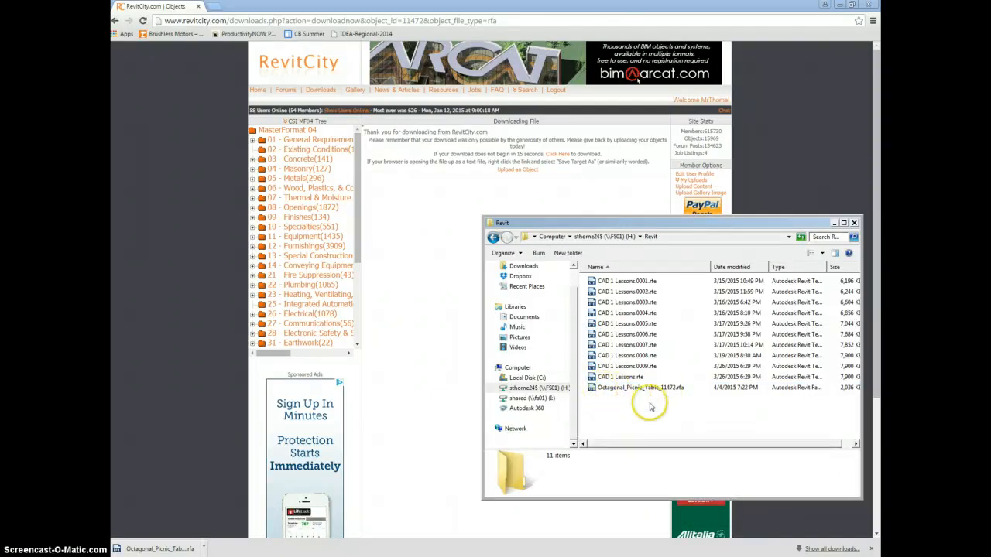
mouse_move(771, 189)
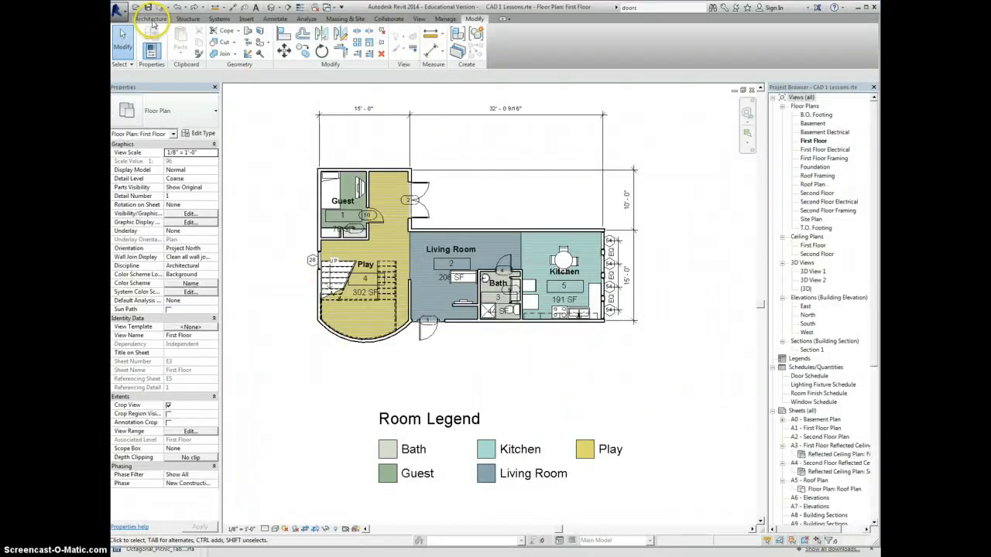
Start Load Family from Architecture > Component and browse into the user's network drive.
click(147, 16)
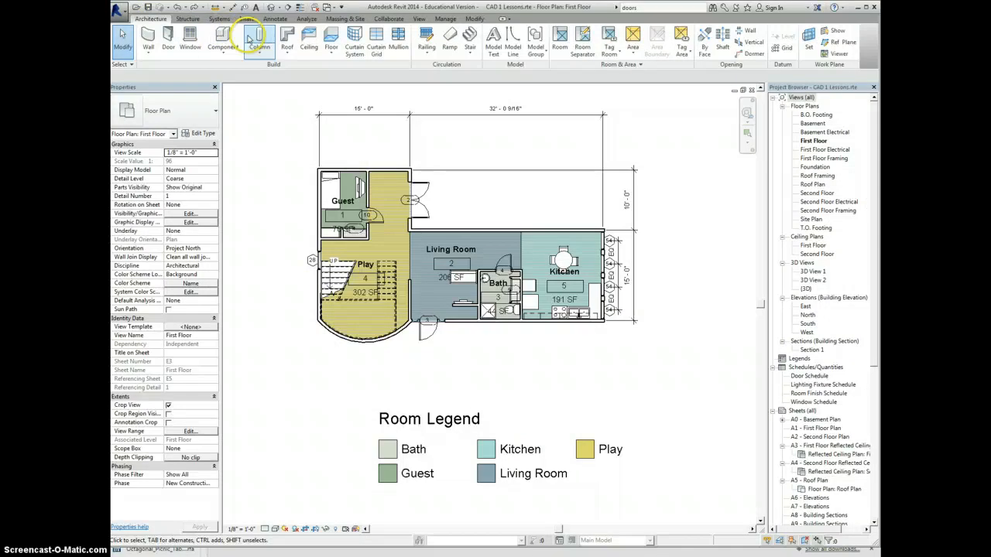
click(220, 38)
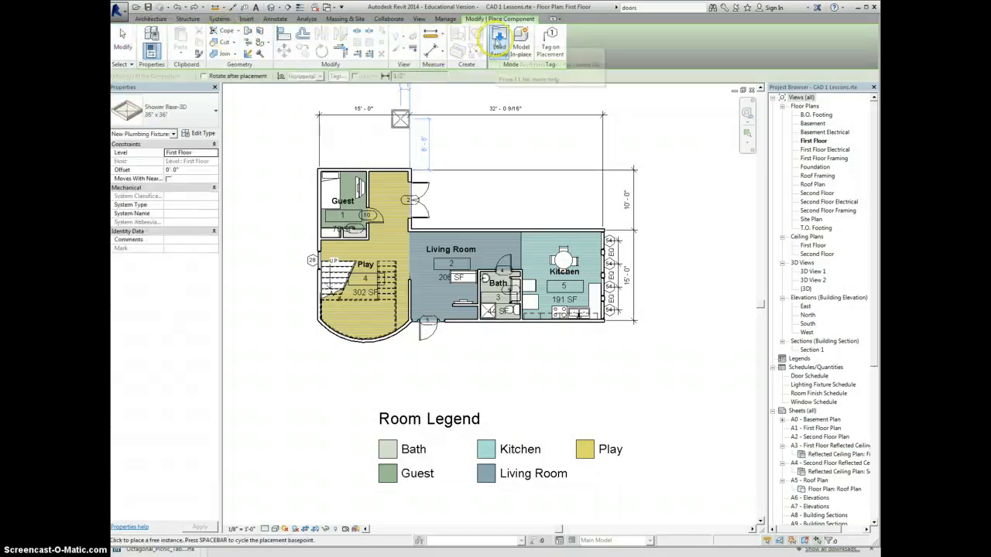
click(496, 38)
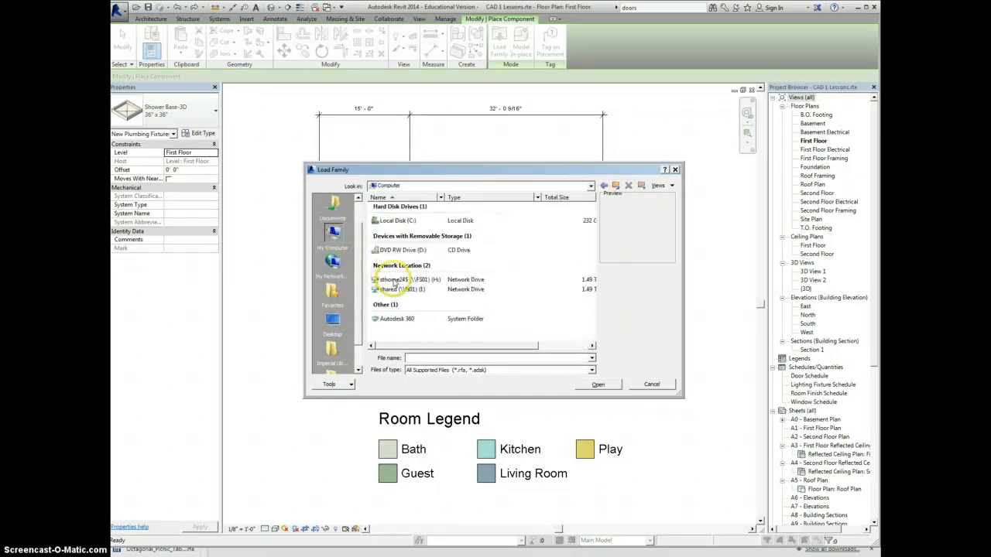
double_click(397, 279)
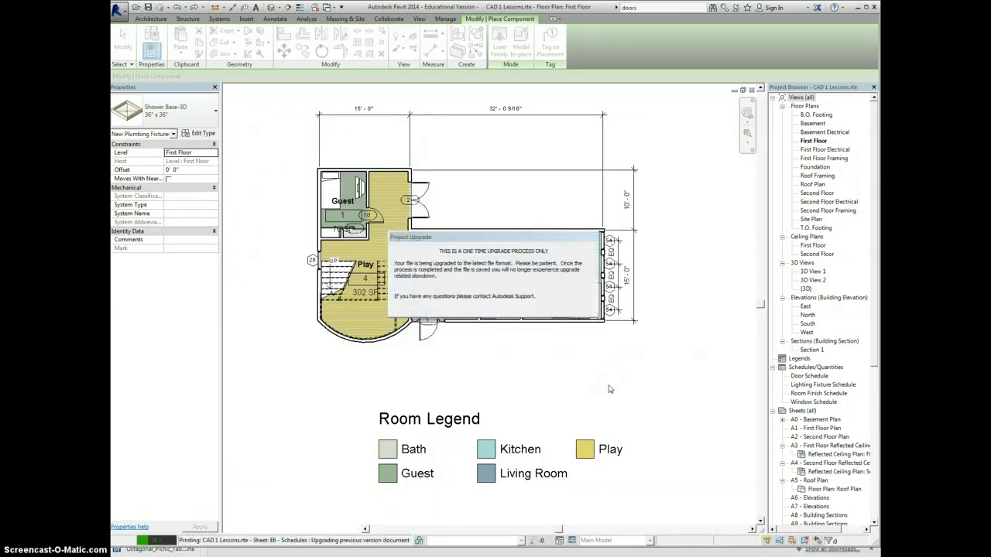
mouse_move(463, 350)
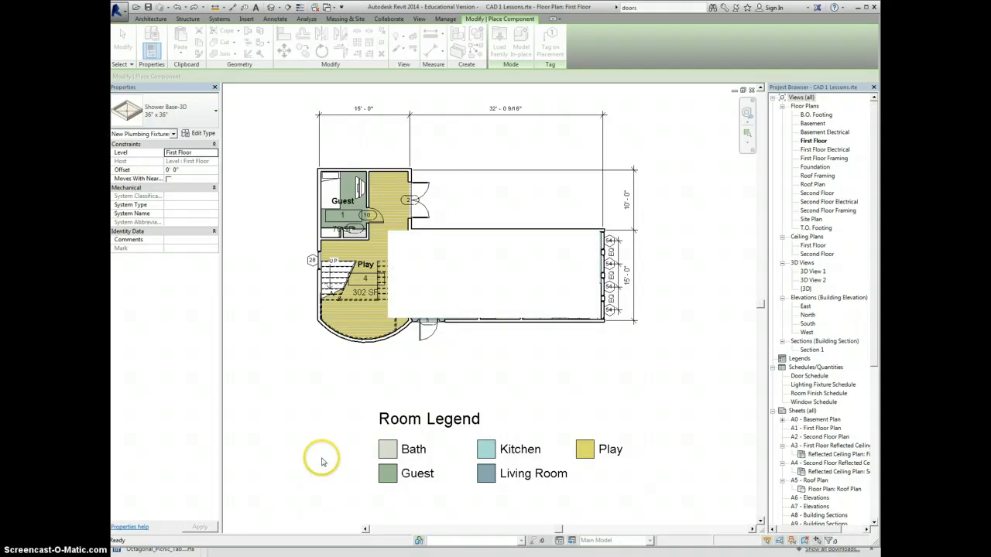
mouse_move(459, 370)
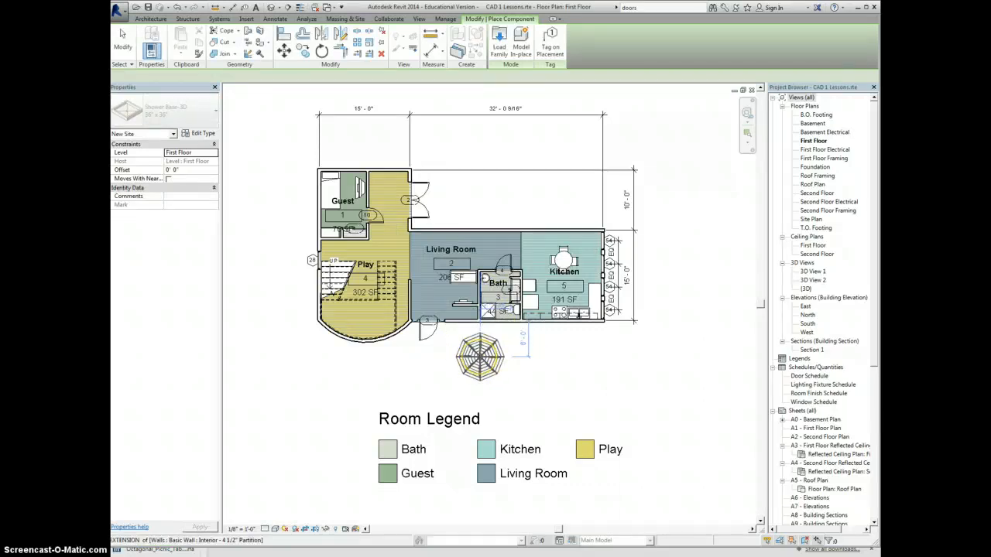
Finish placing the picnic table below the house and inspect it in the {3D} view.
right_click(526, 355)
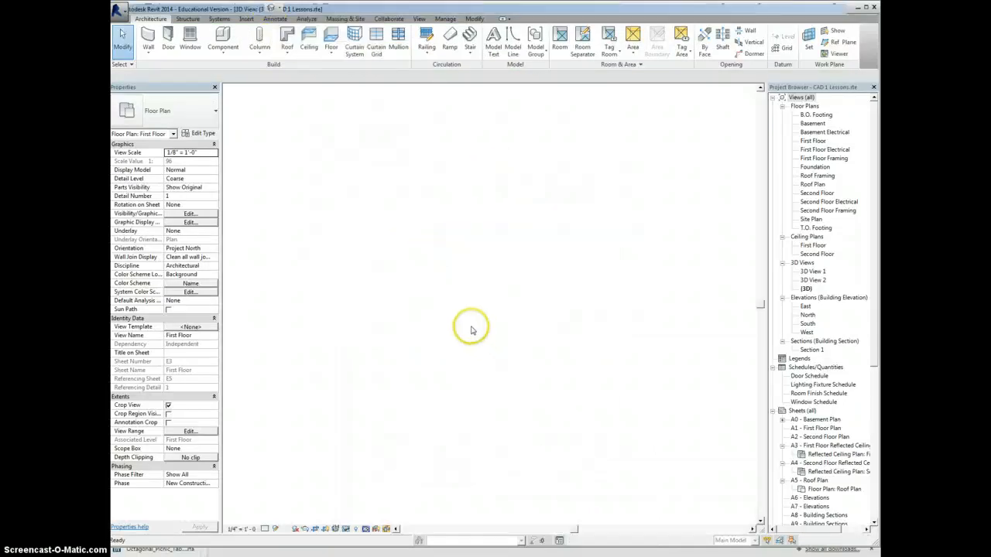
double_click(808, 288)
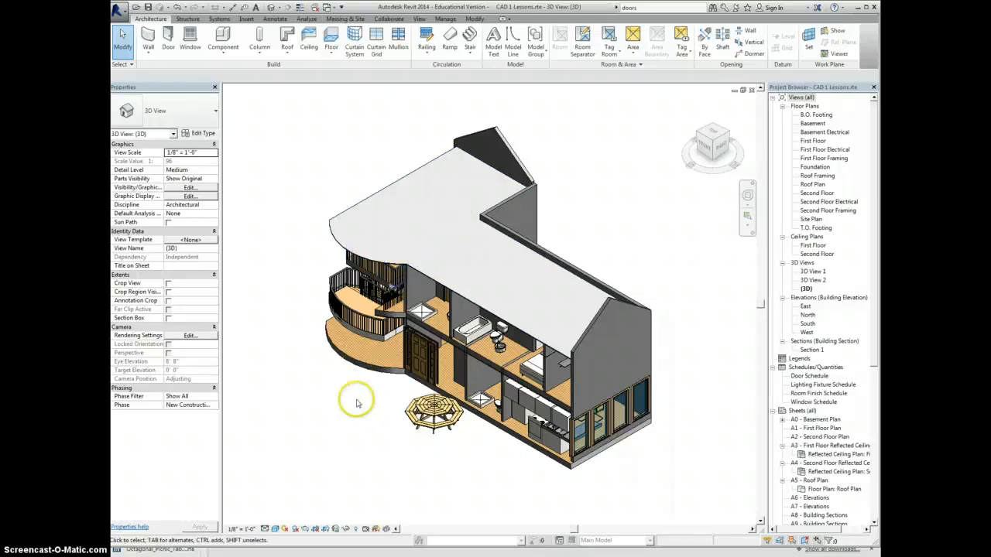
click(433, 410)
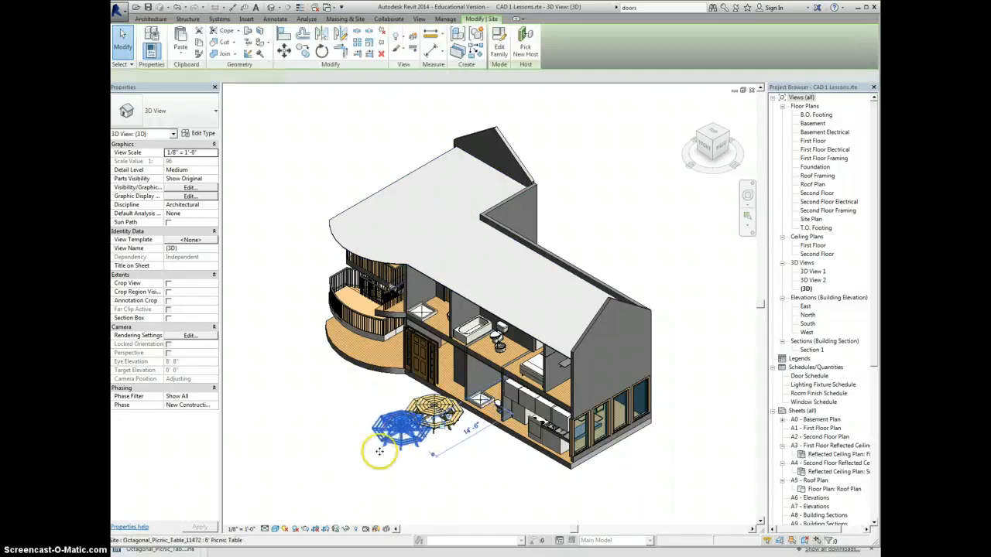
click(155, 18)
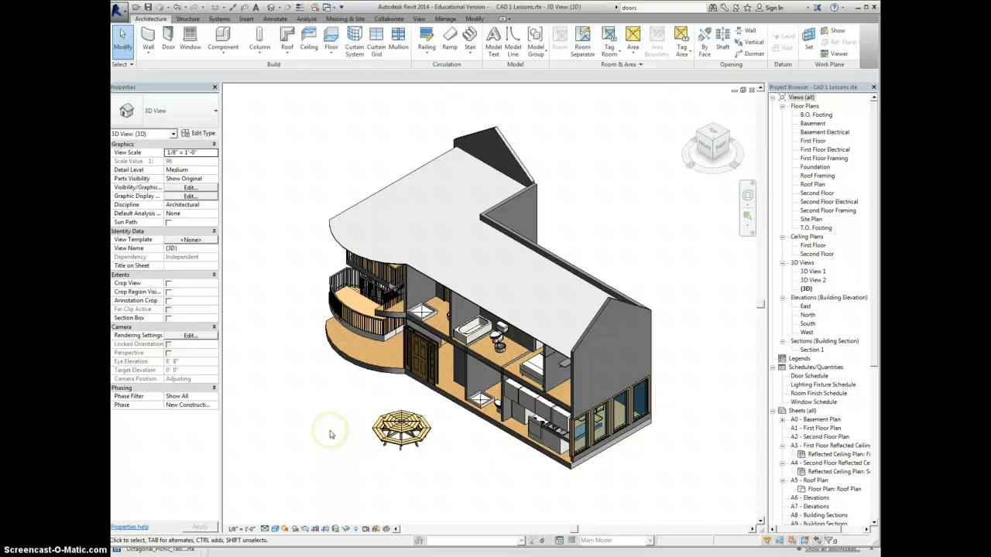